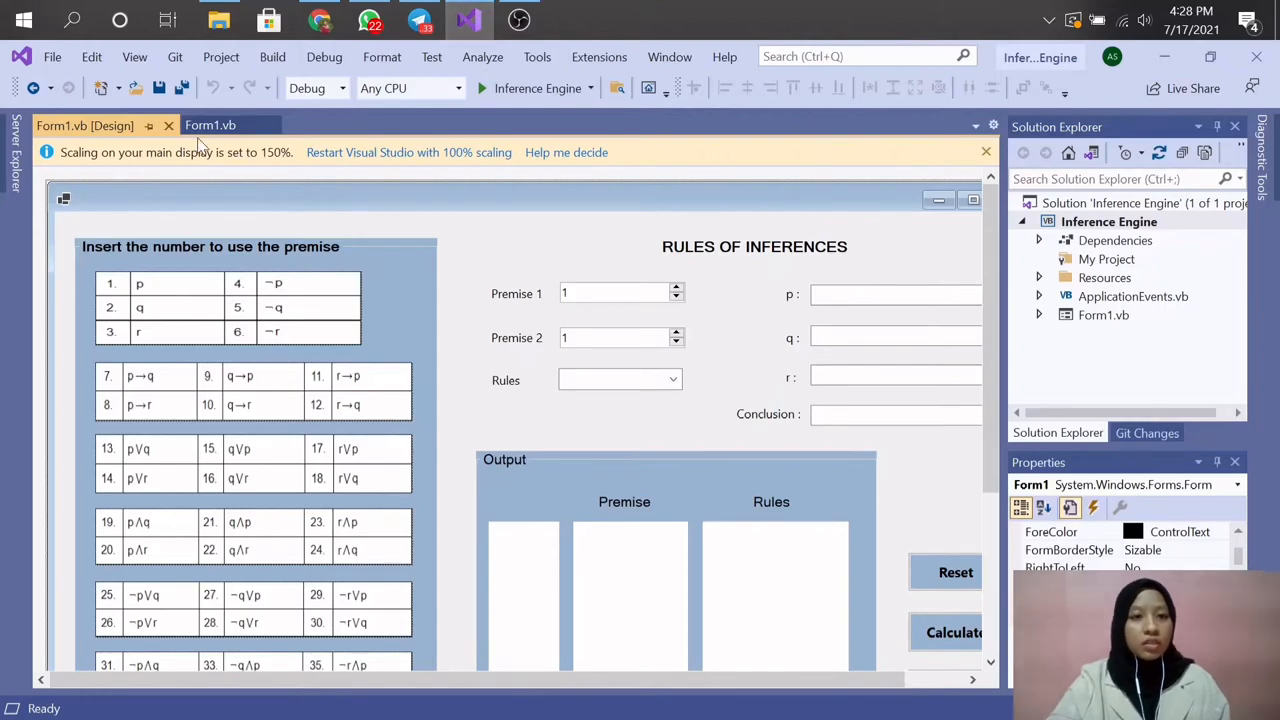
Switch from the form designer to the Form1.vb code showing the OutputRules function.
click(211, 125)
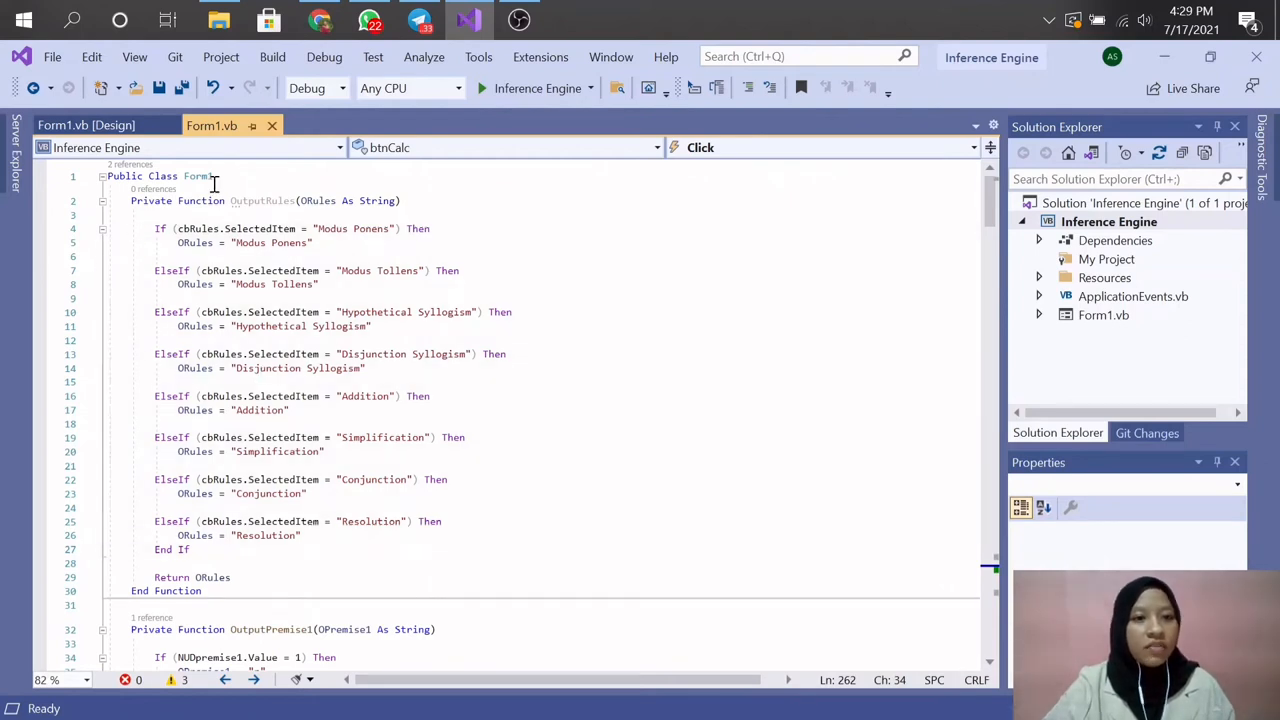
mouse_move(207, 313)
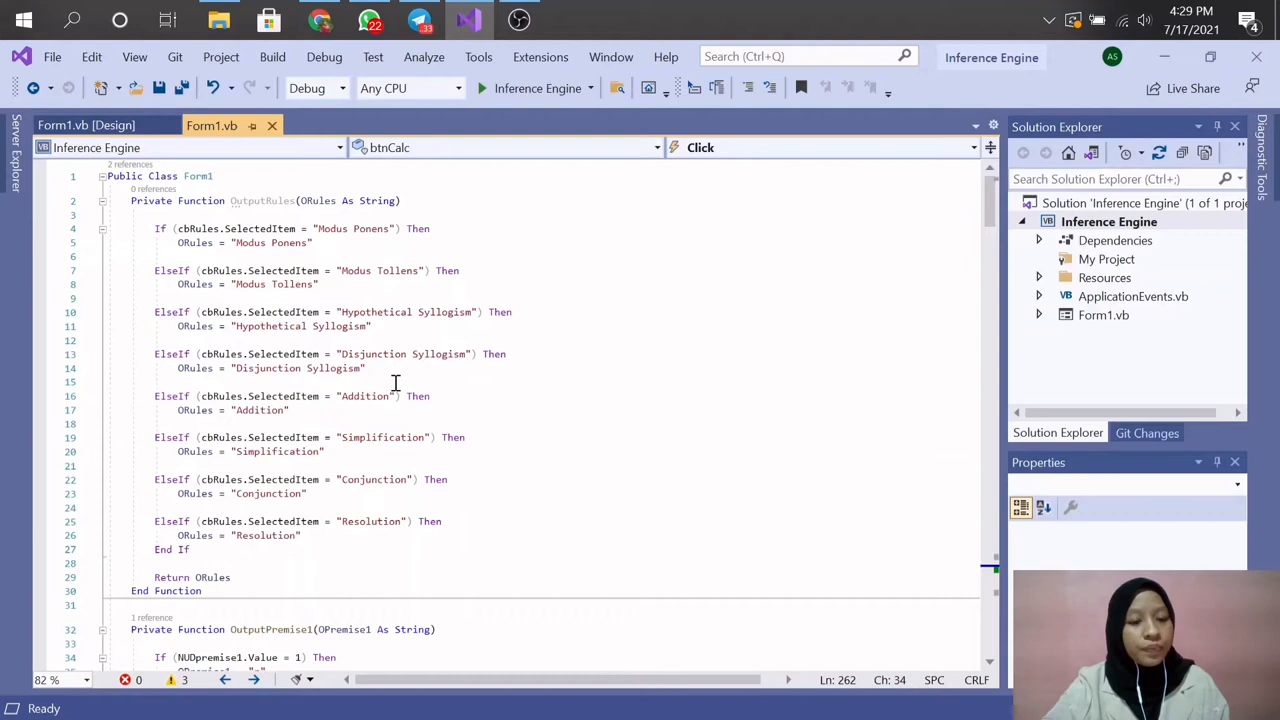
mouse_move(330, 458)
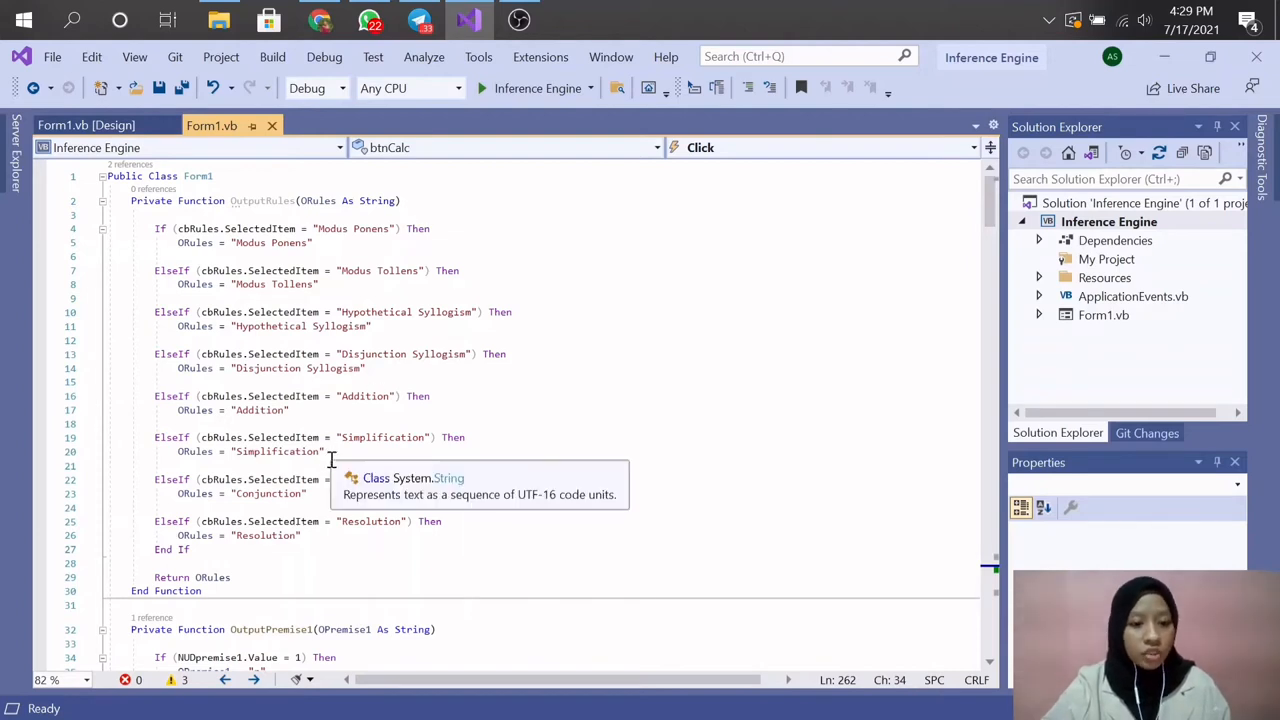
mouse_move(315, 540)
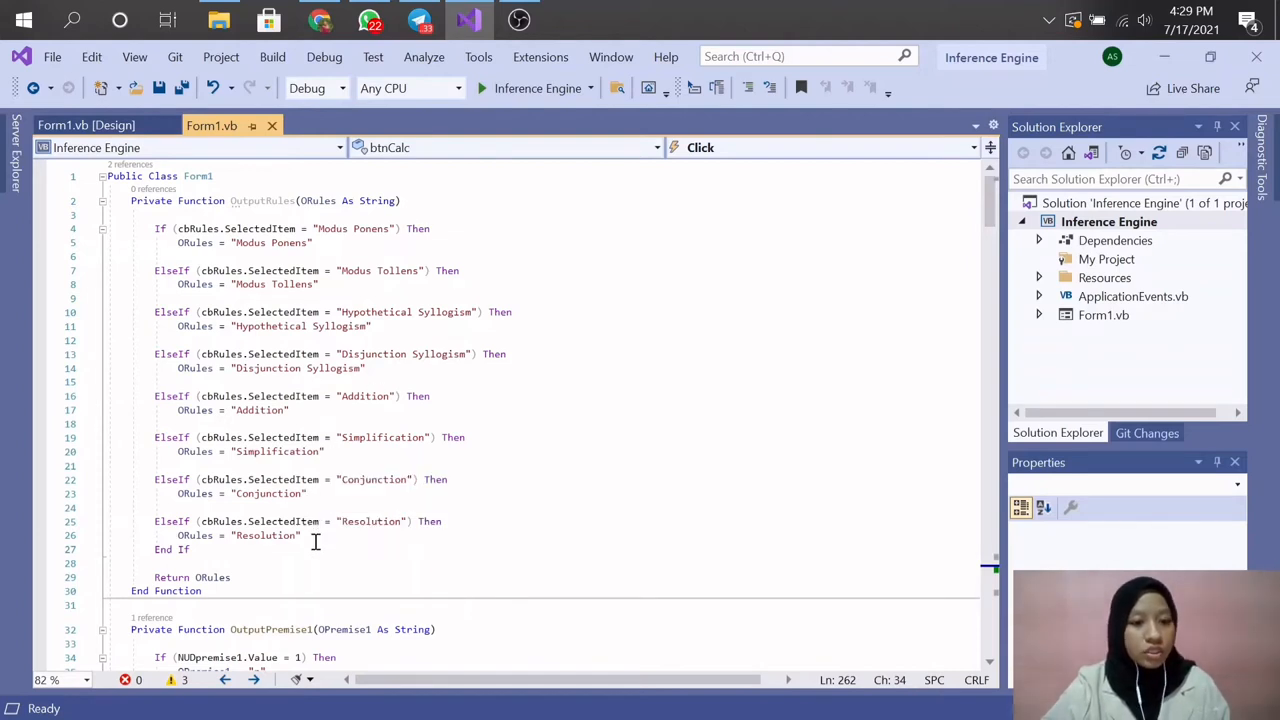
Scroll past OutputPremise1, OutputPremise2 and OutputResult down to OutputPremiseResult.
scroll(down, 3)
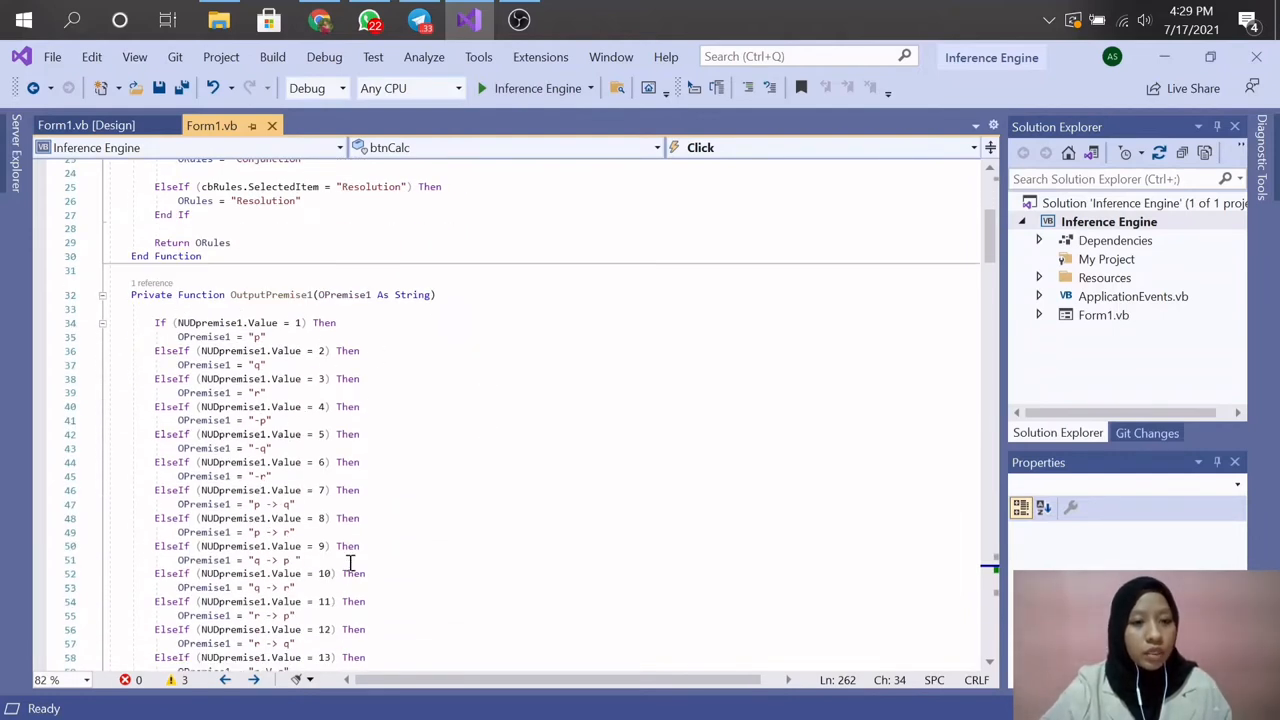
scroll(down, 3)
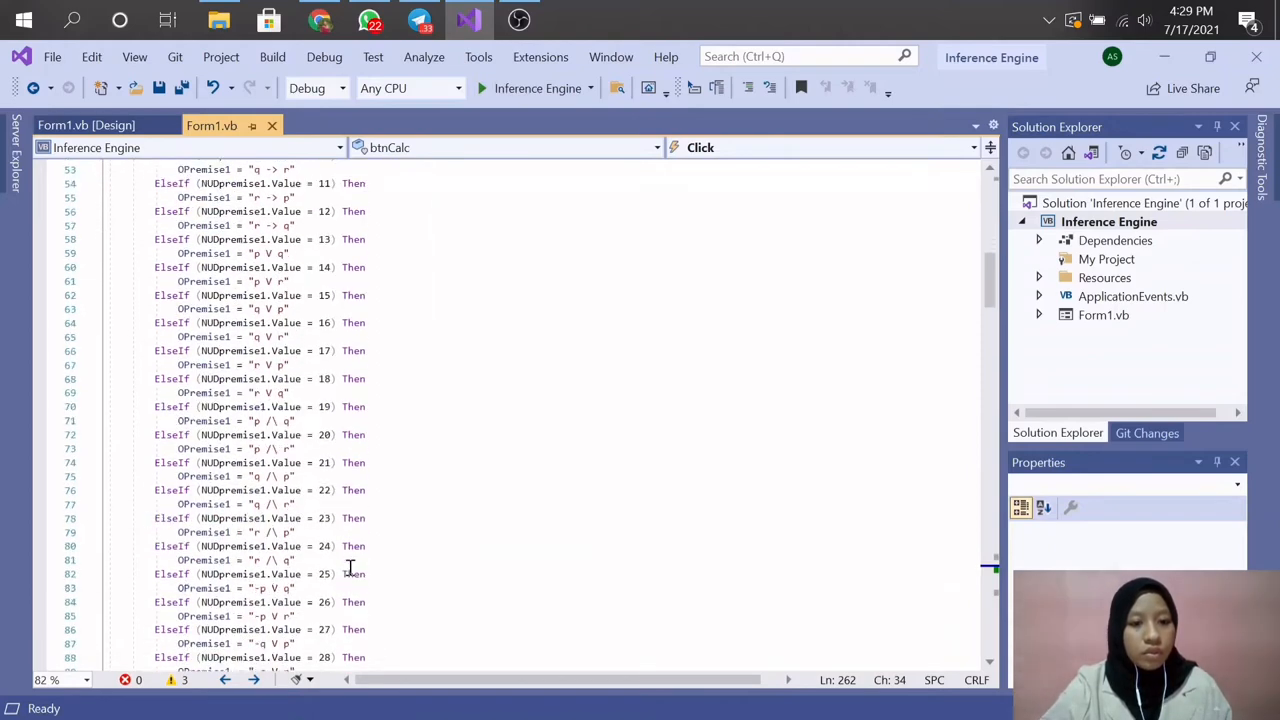
scroll(down, 3)
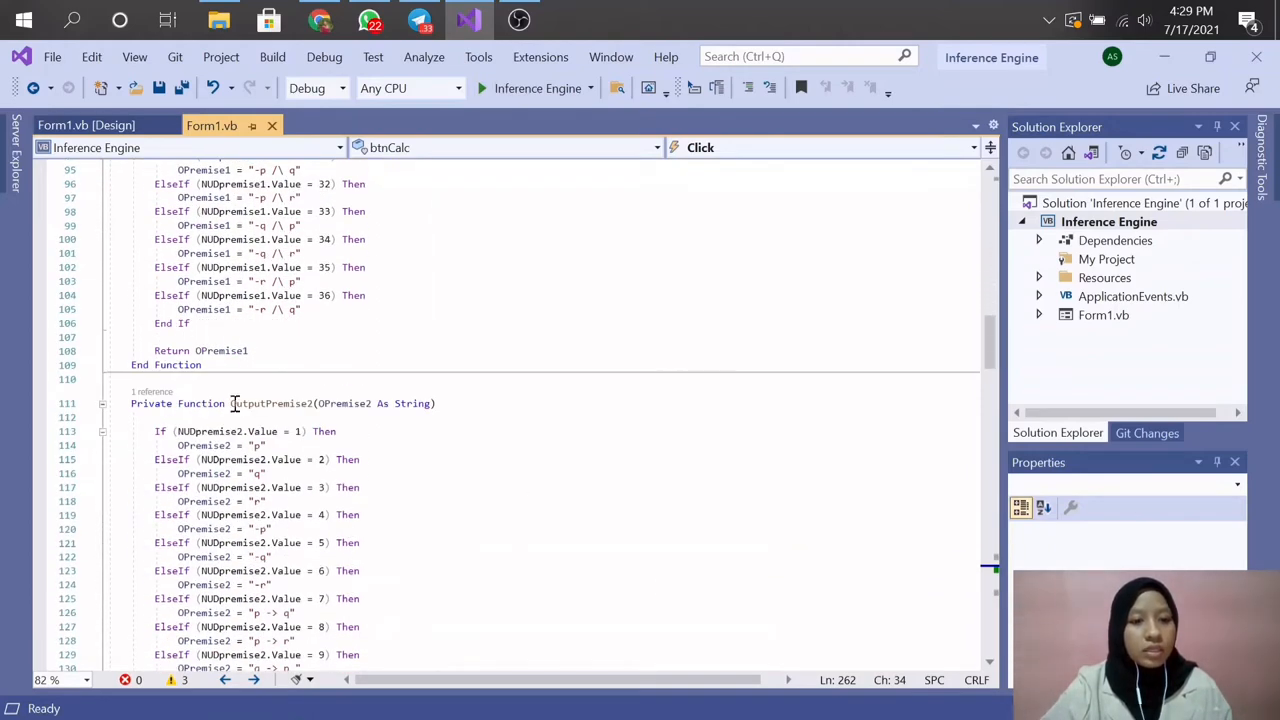
scroll(down, 3)
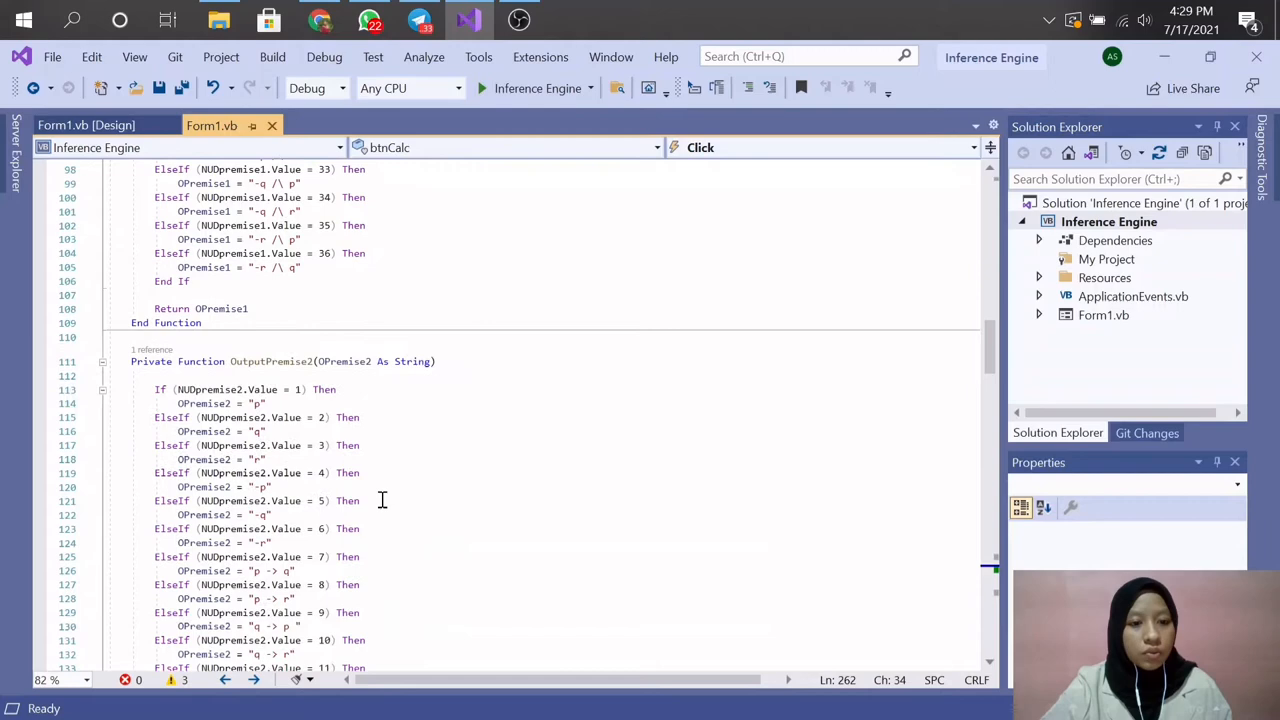
scroll(down, 3)
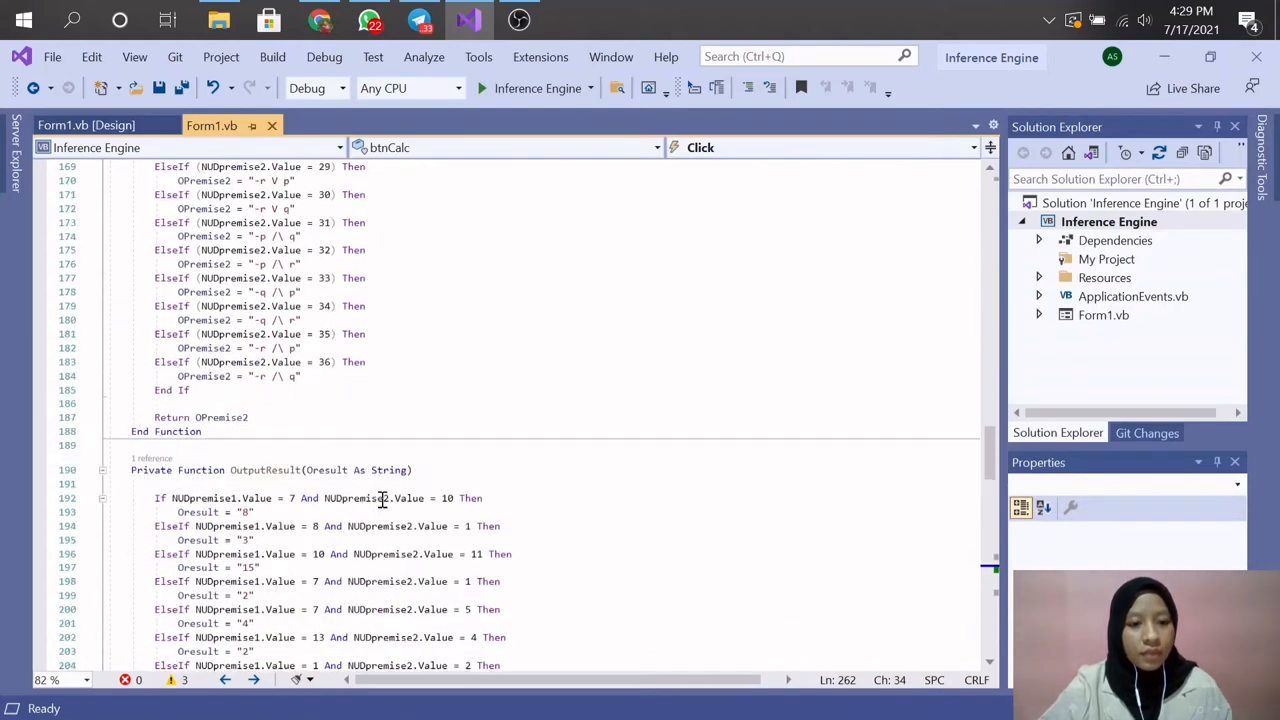
scroll(down, 3)
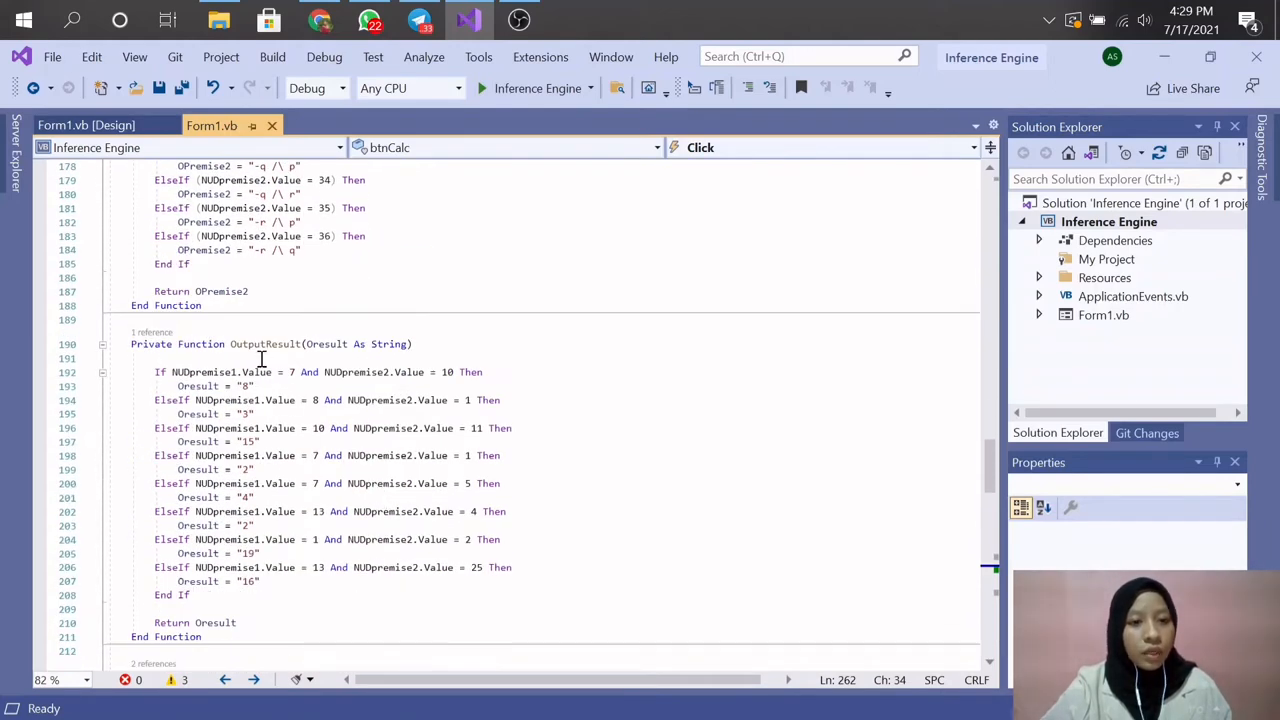
mouse_move(342, 417)
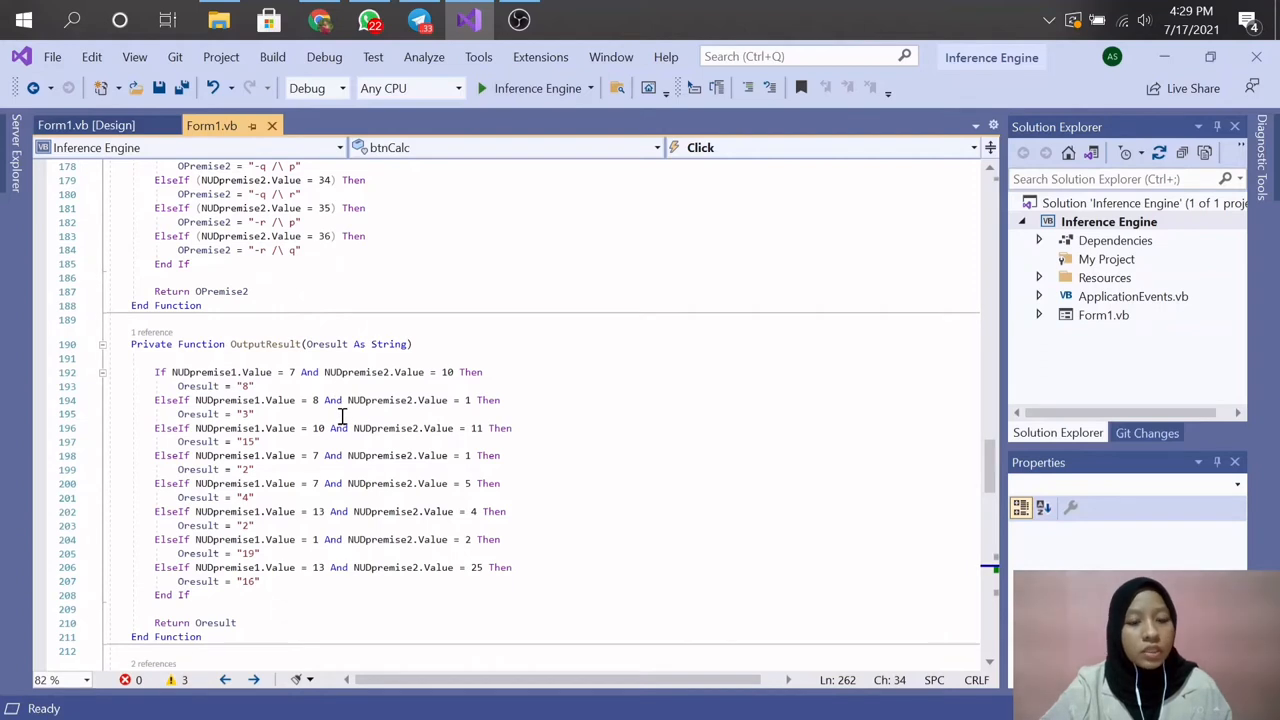
mouse_move(199, 370)
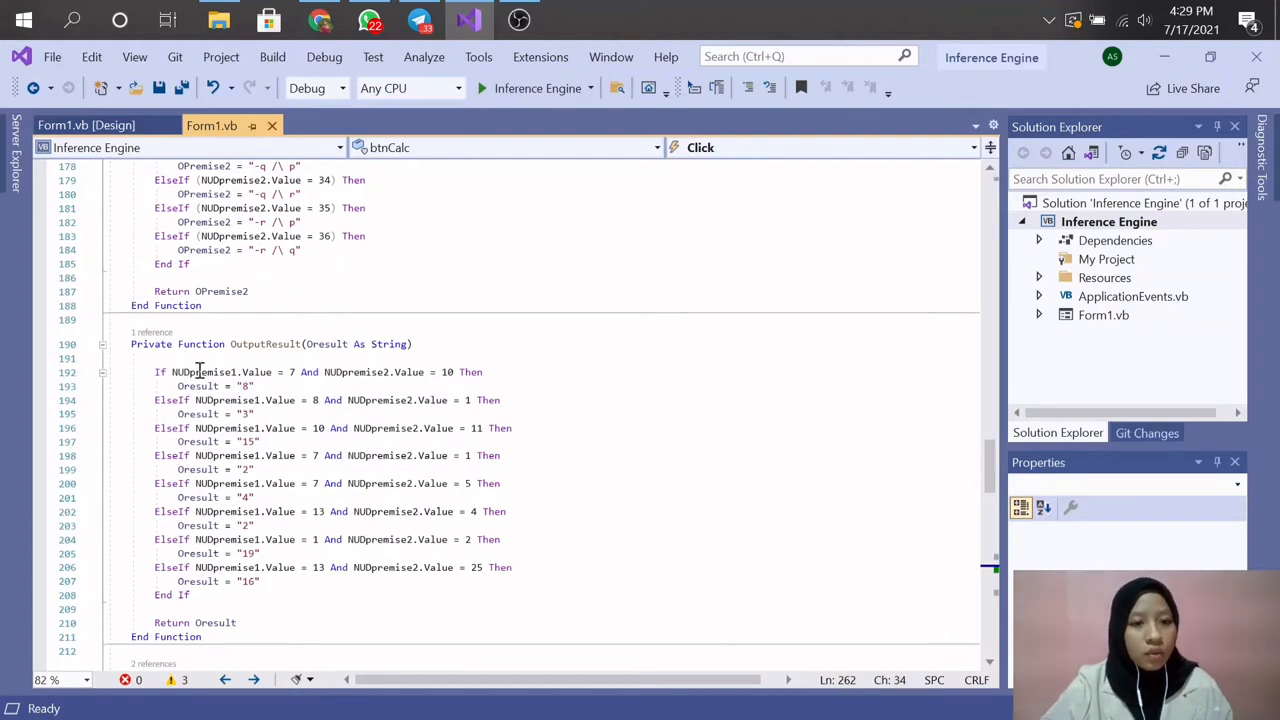
mouse_move(322, 581)
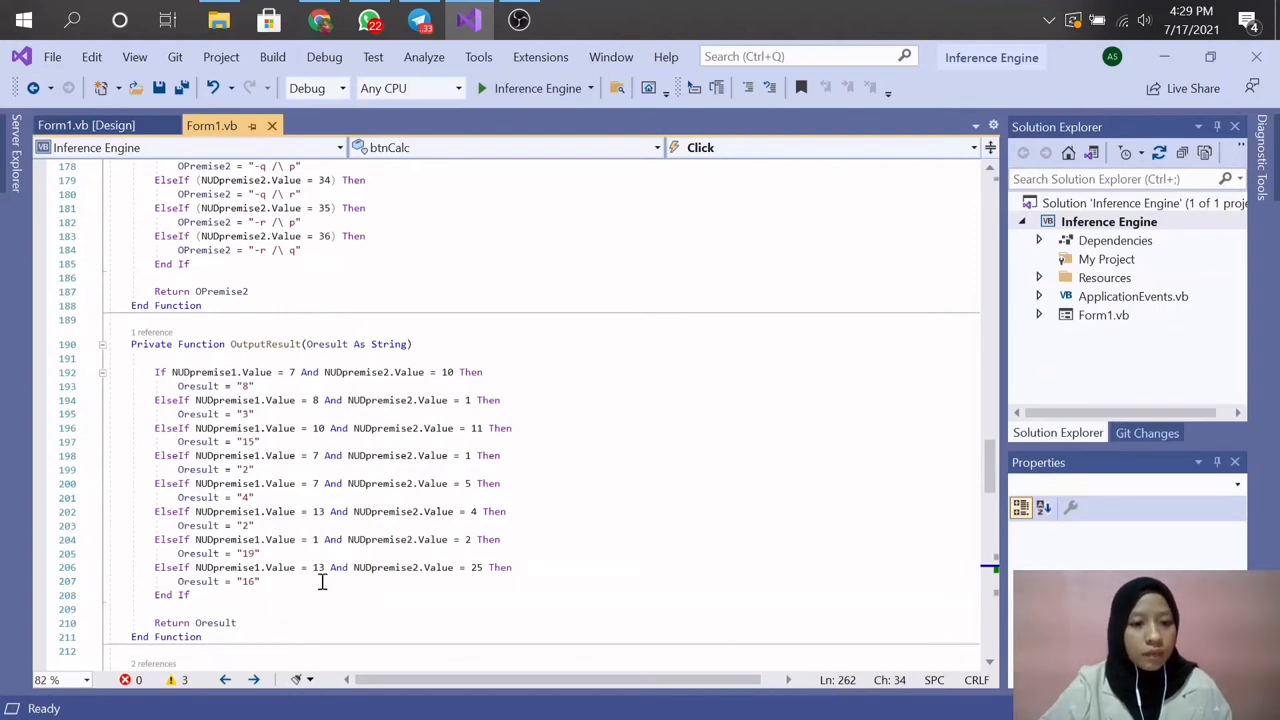
scroll(down, 3)
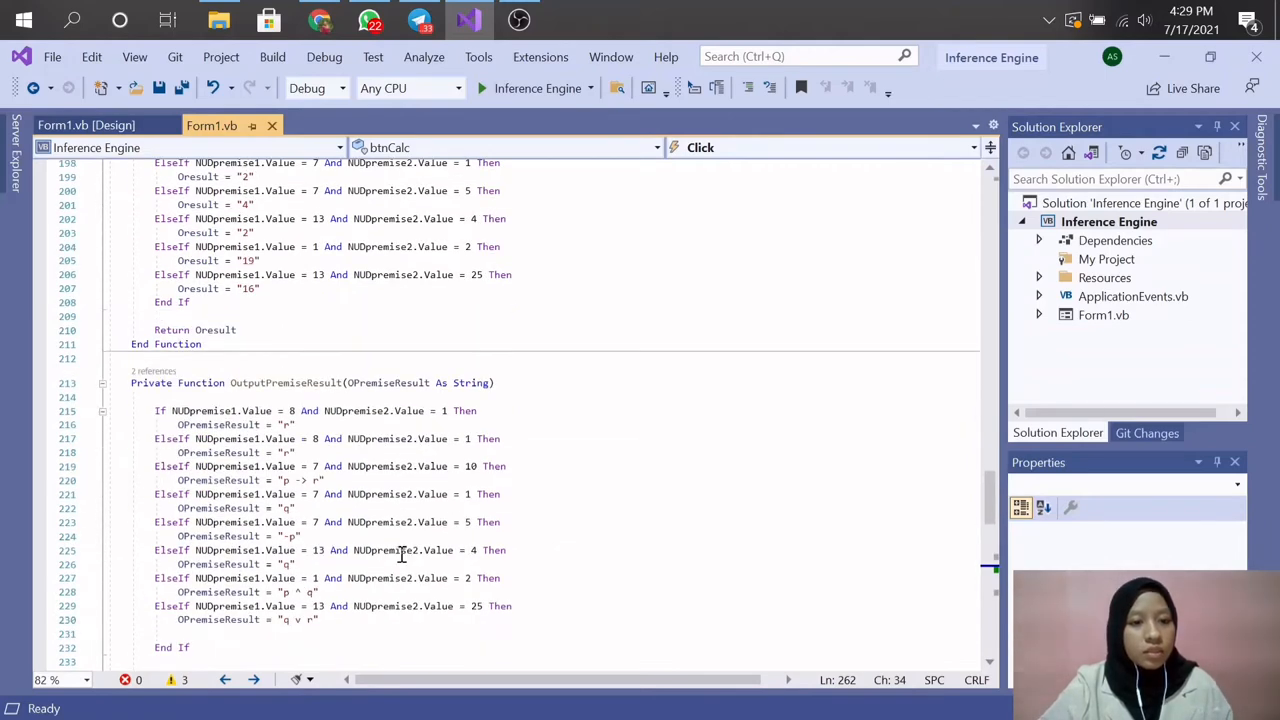
Scroll down to the StatementResult validity check and the start of btnCalc_Click.
scroll(down, 3)
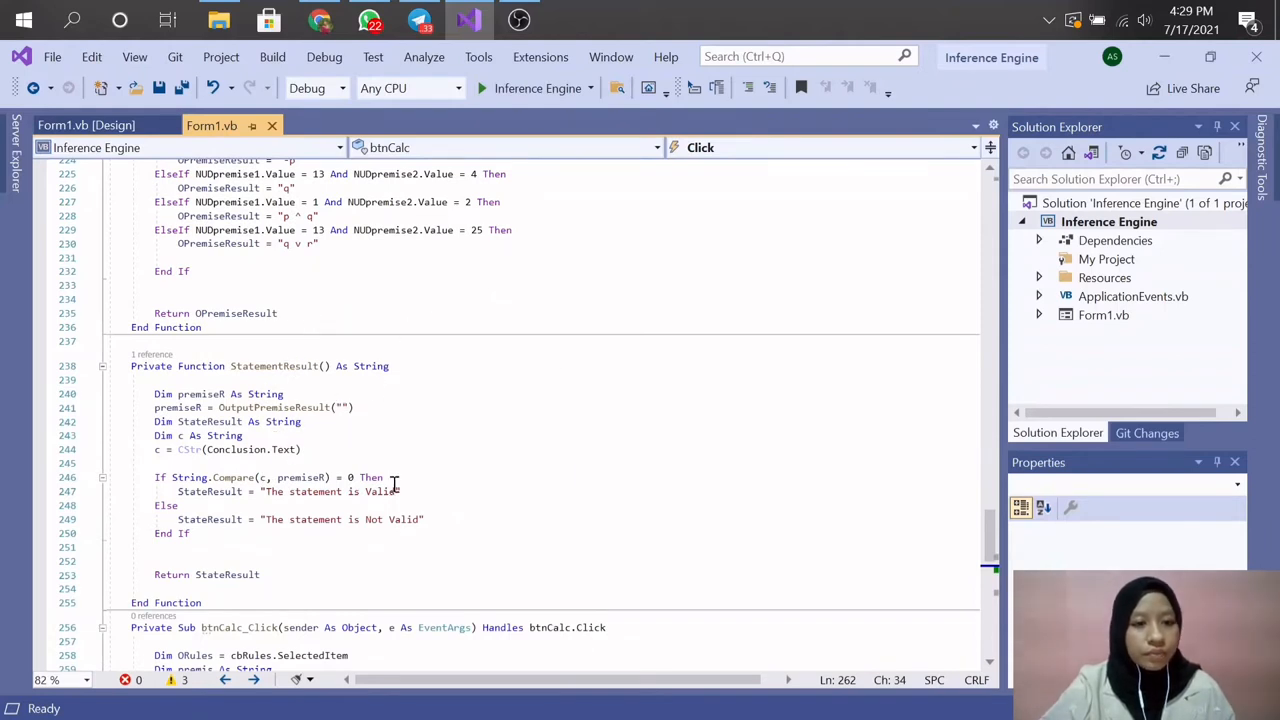
scroll(down, 3)
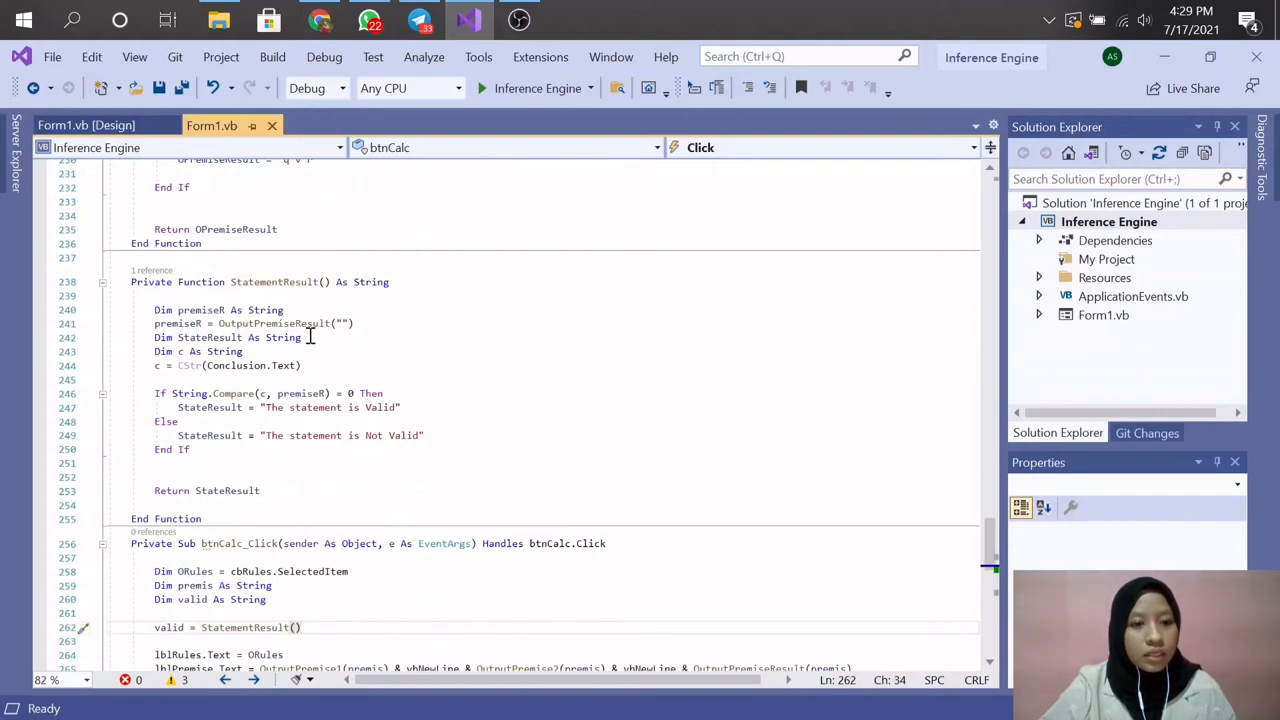
mouse_move(358, 393)
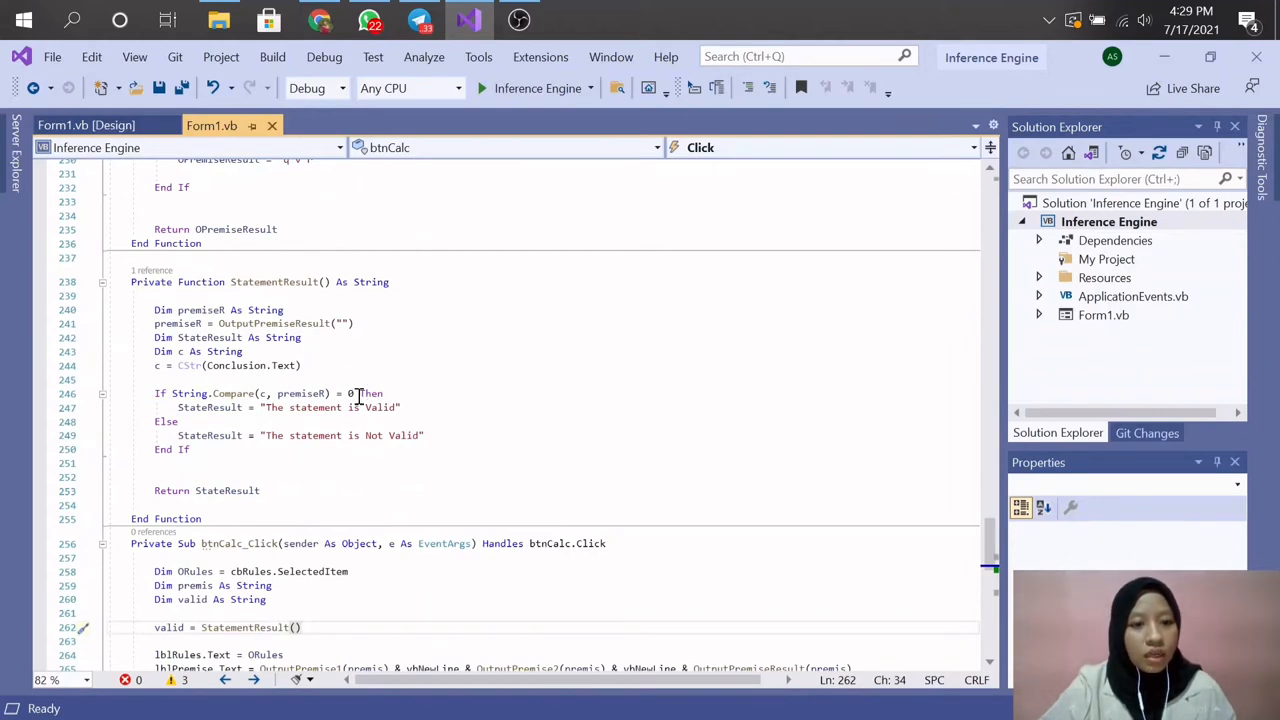
mouse_move(285, 413)
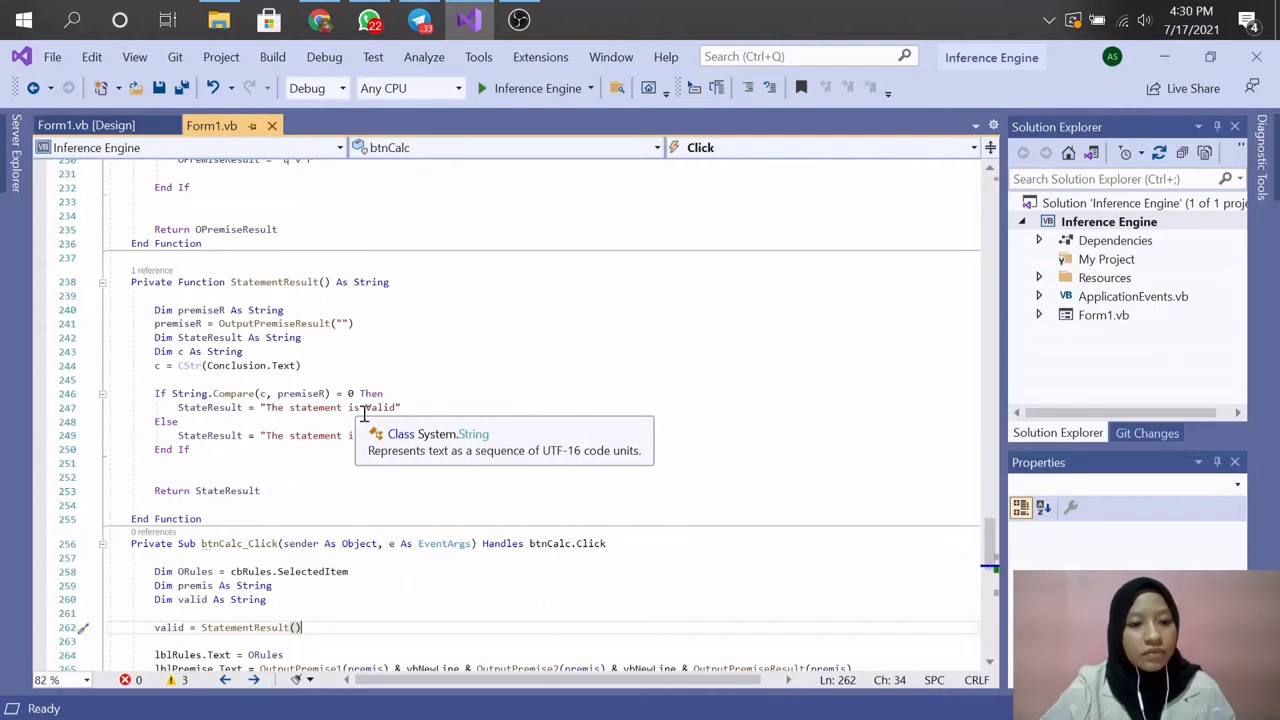
mouse_move(290, 447)
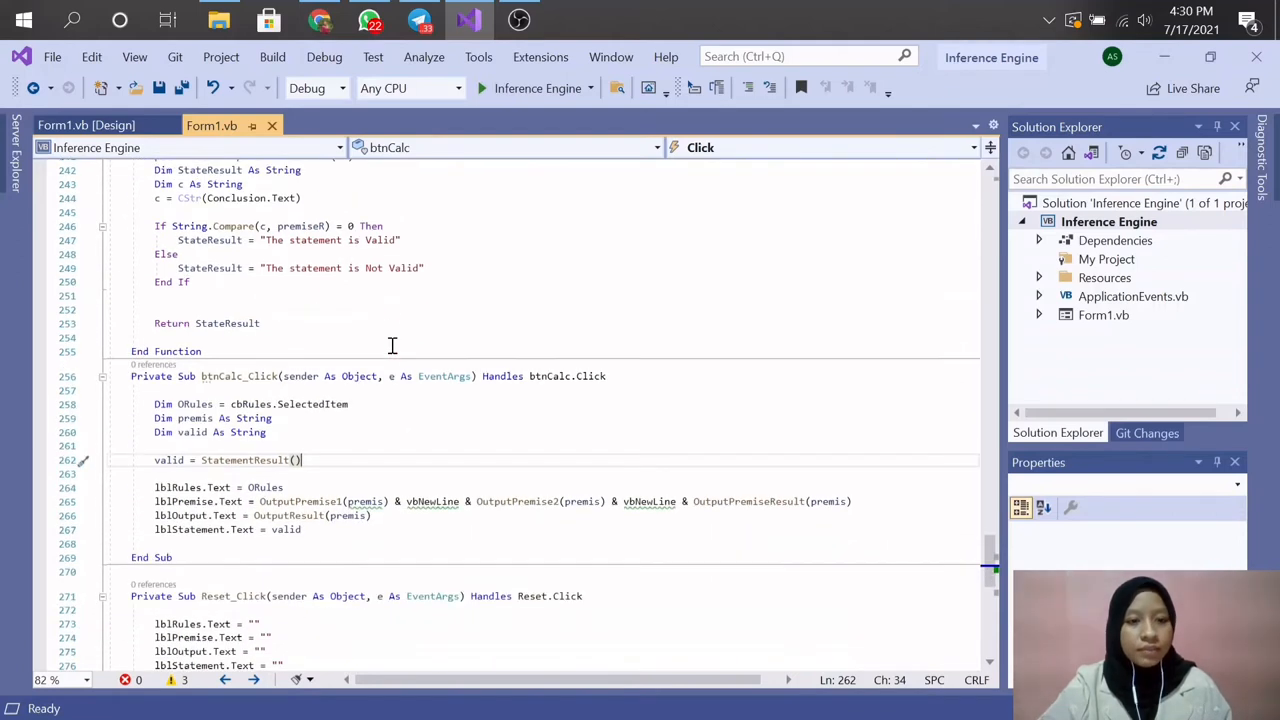
Scroll to the end of Form1.vb to view Reset_Click and btnExit_Click.
scroll(down, 3)
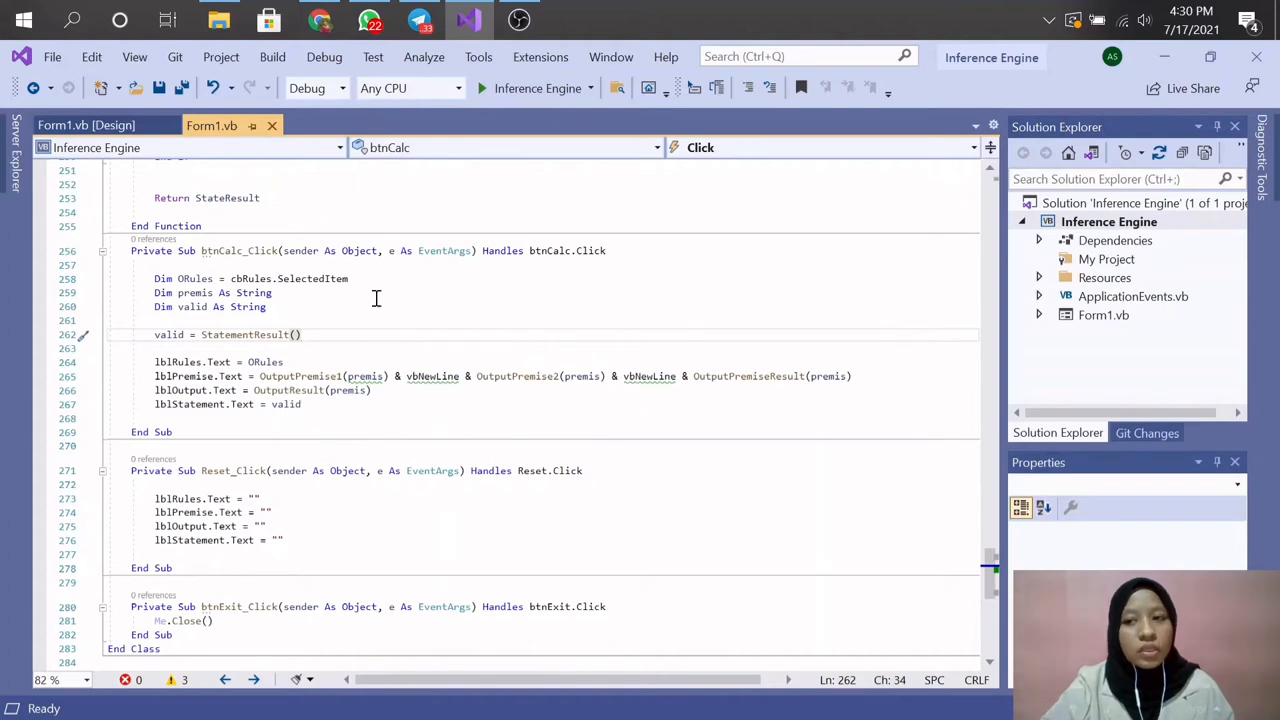
mouse_move(383, 301)
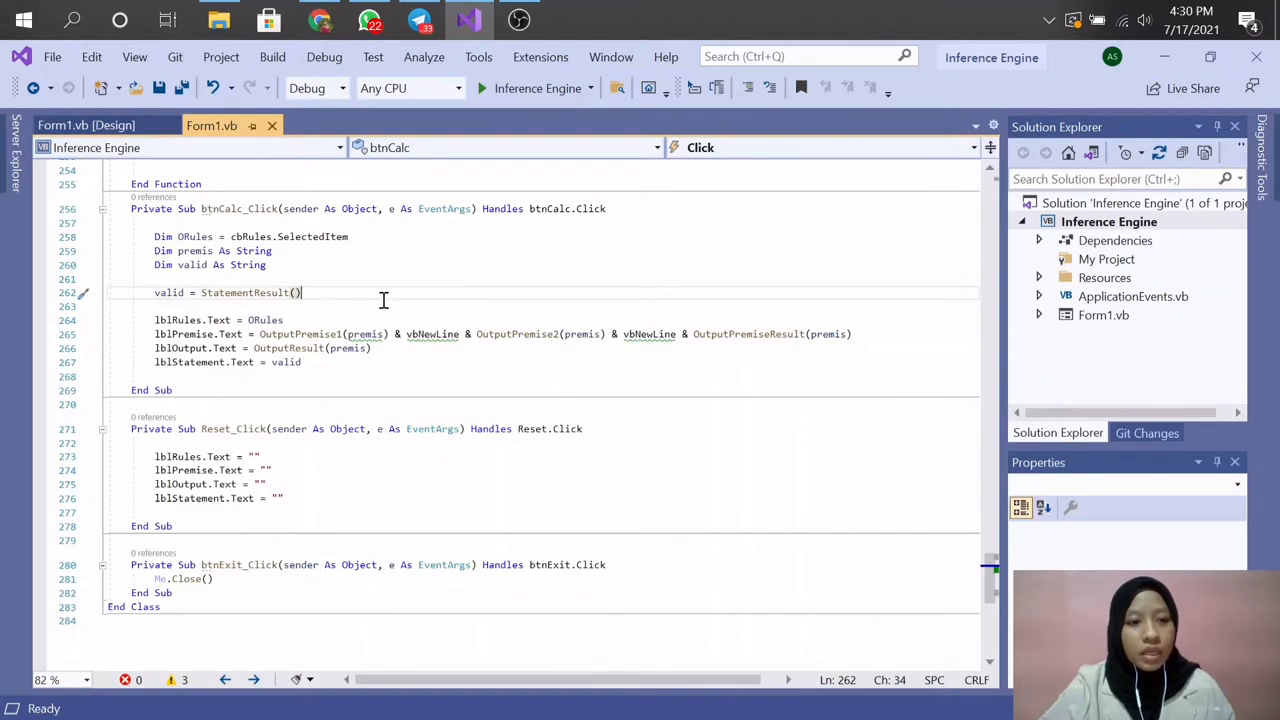
scroll(down, 3)
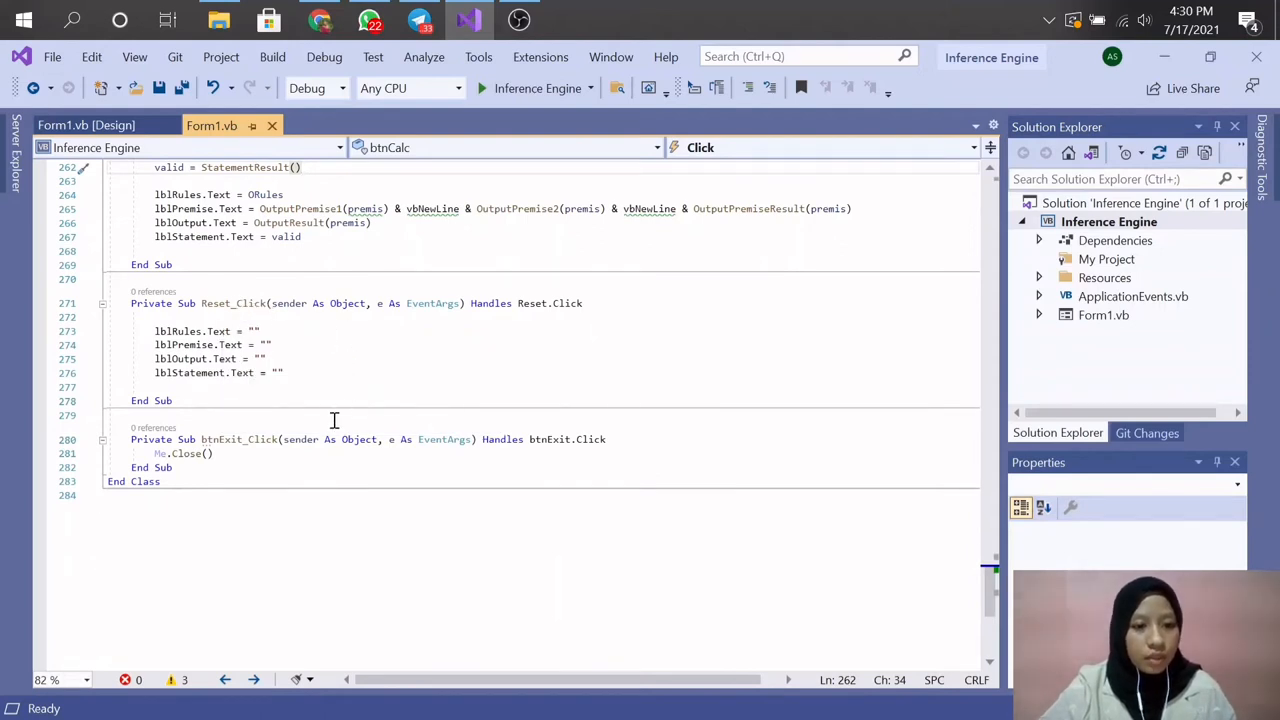
mouse_move(86, 125)
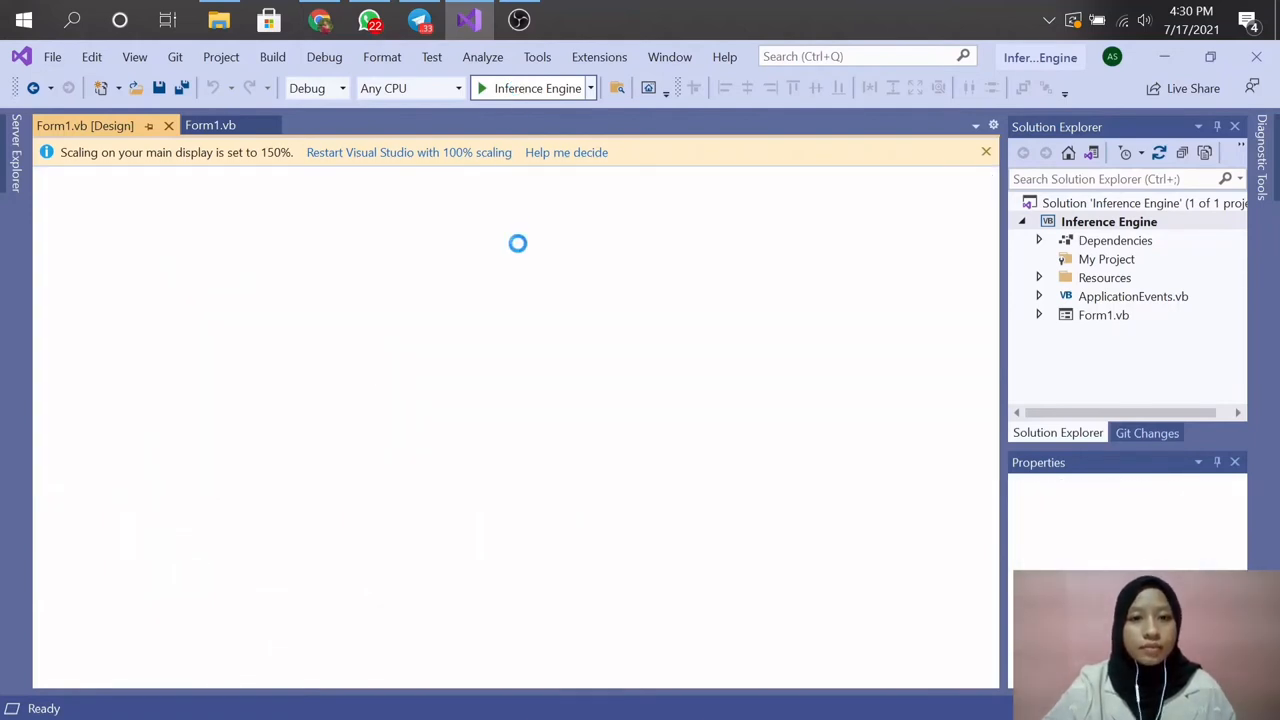
Build and launch the Inference Engine form with Start.
click(481, 88)
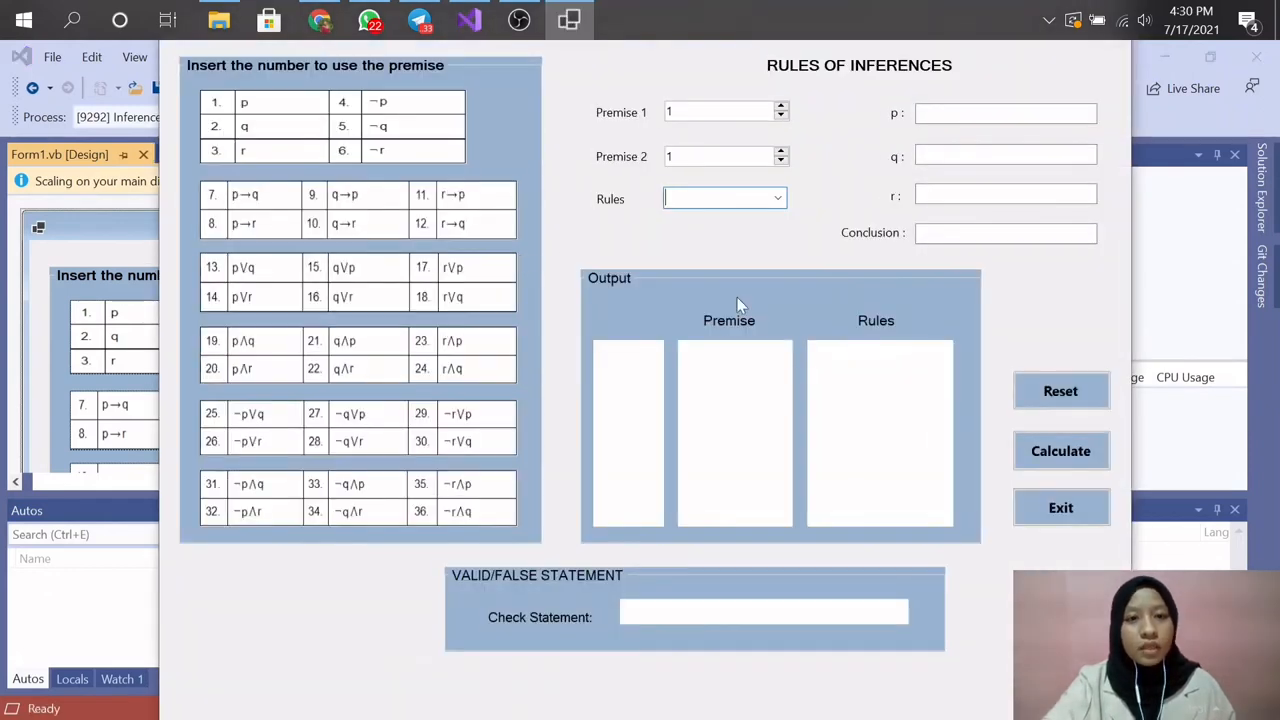
mouse_move(840, 258)
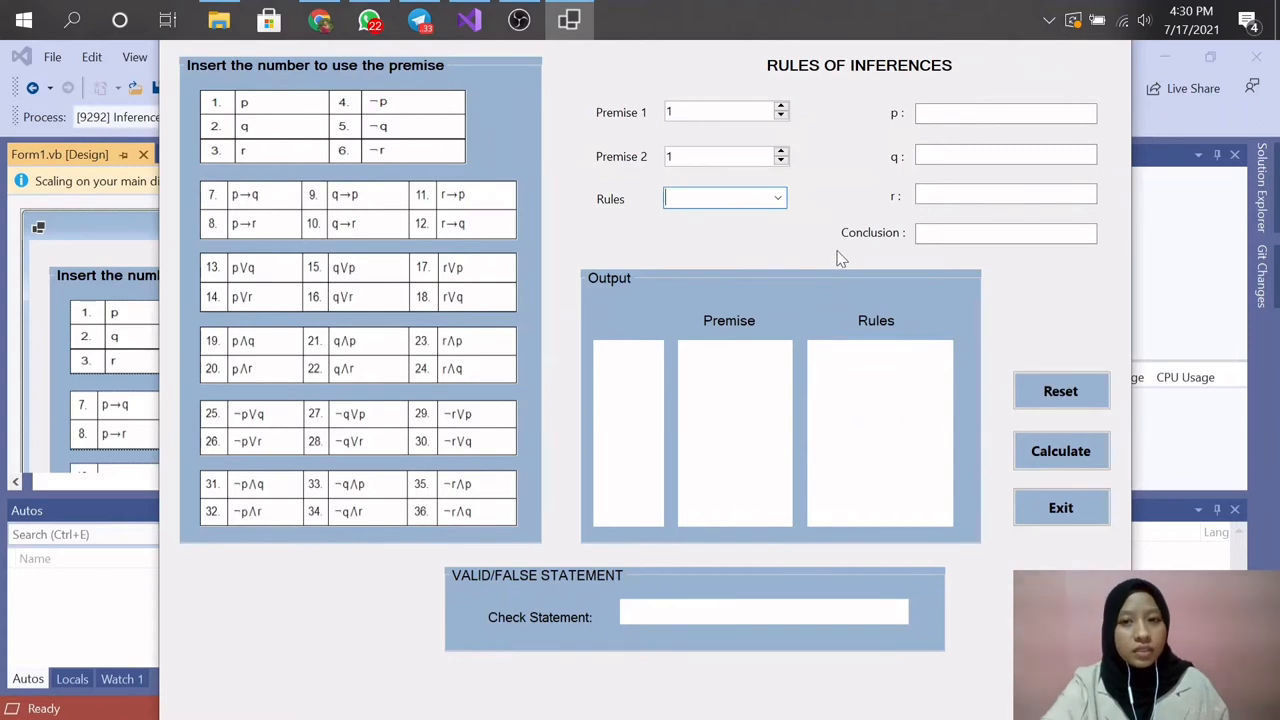
mouse_move(735, 228)
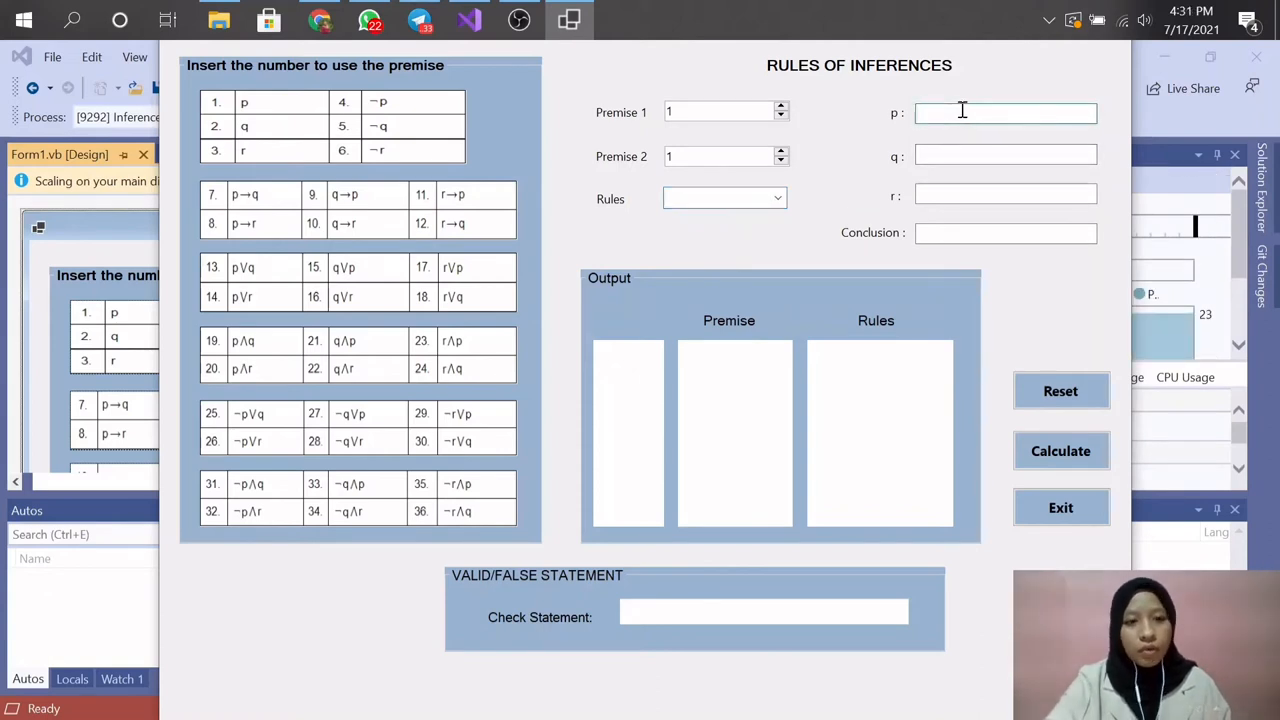
Enter 'Ali works hard' as p and 'Ali is a dull boy' as q.
click(1005, 112)
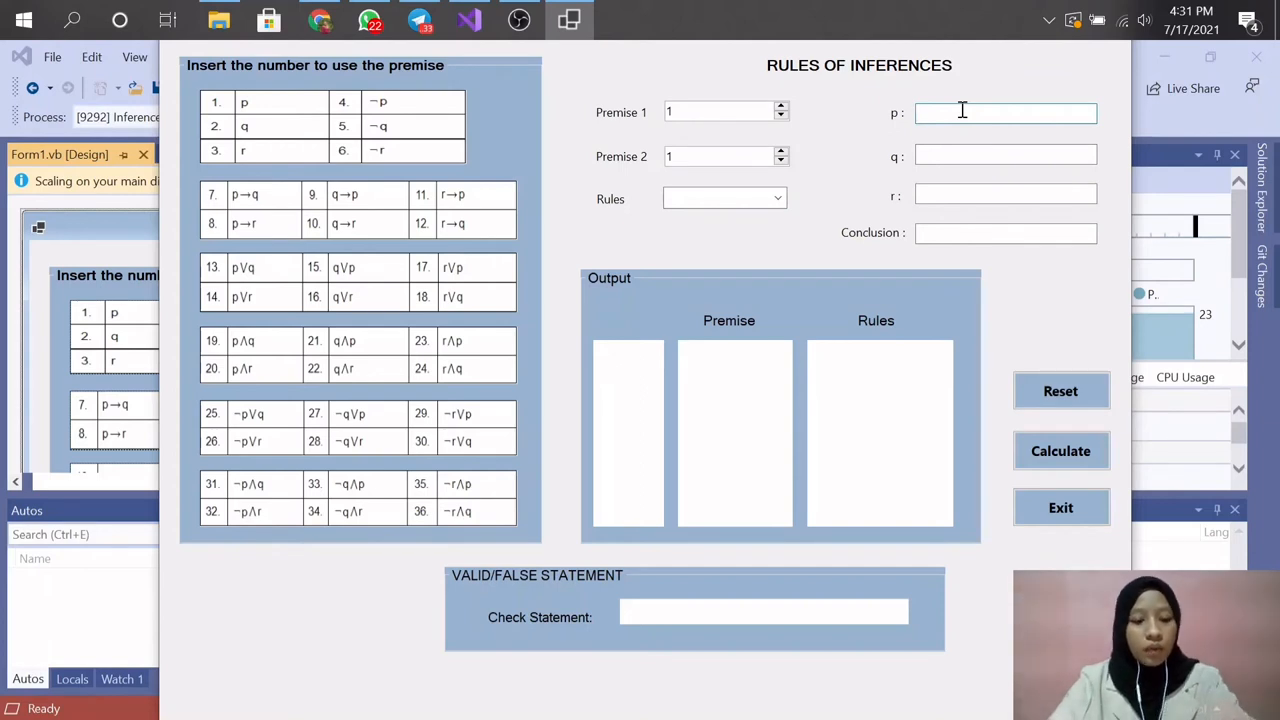
text(A)
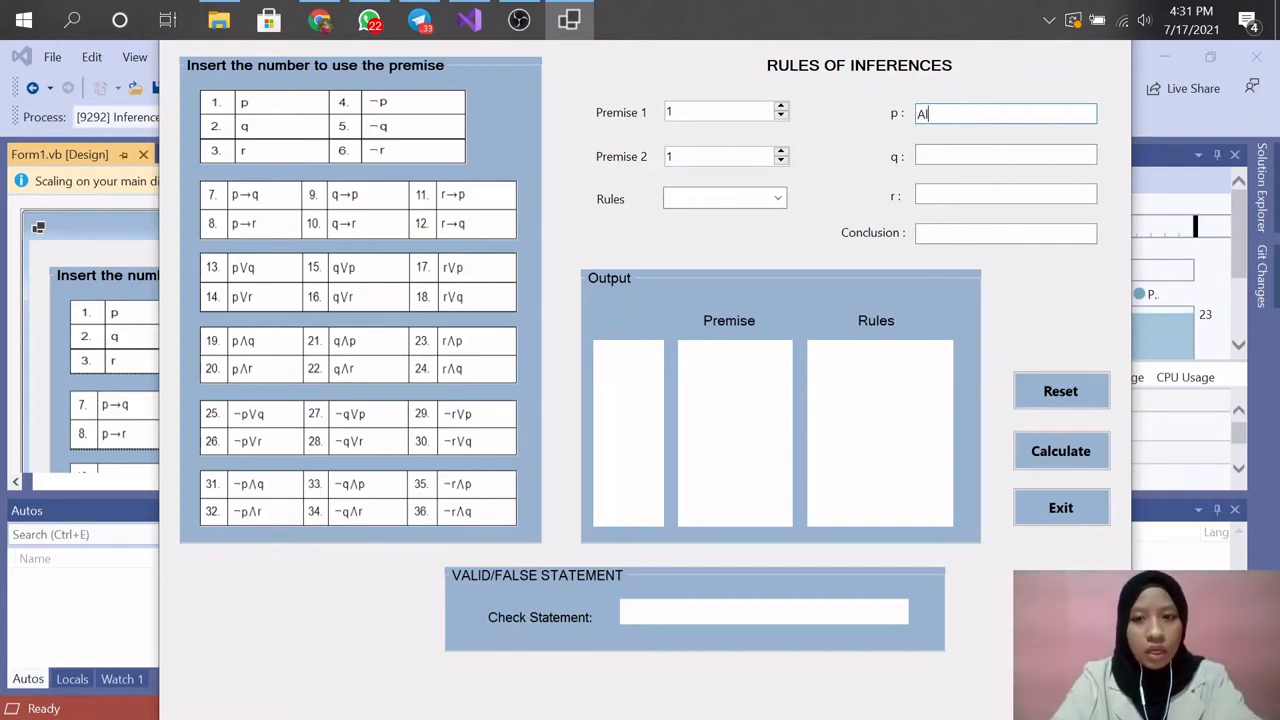
text(li w)
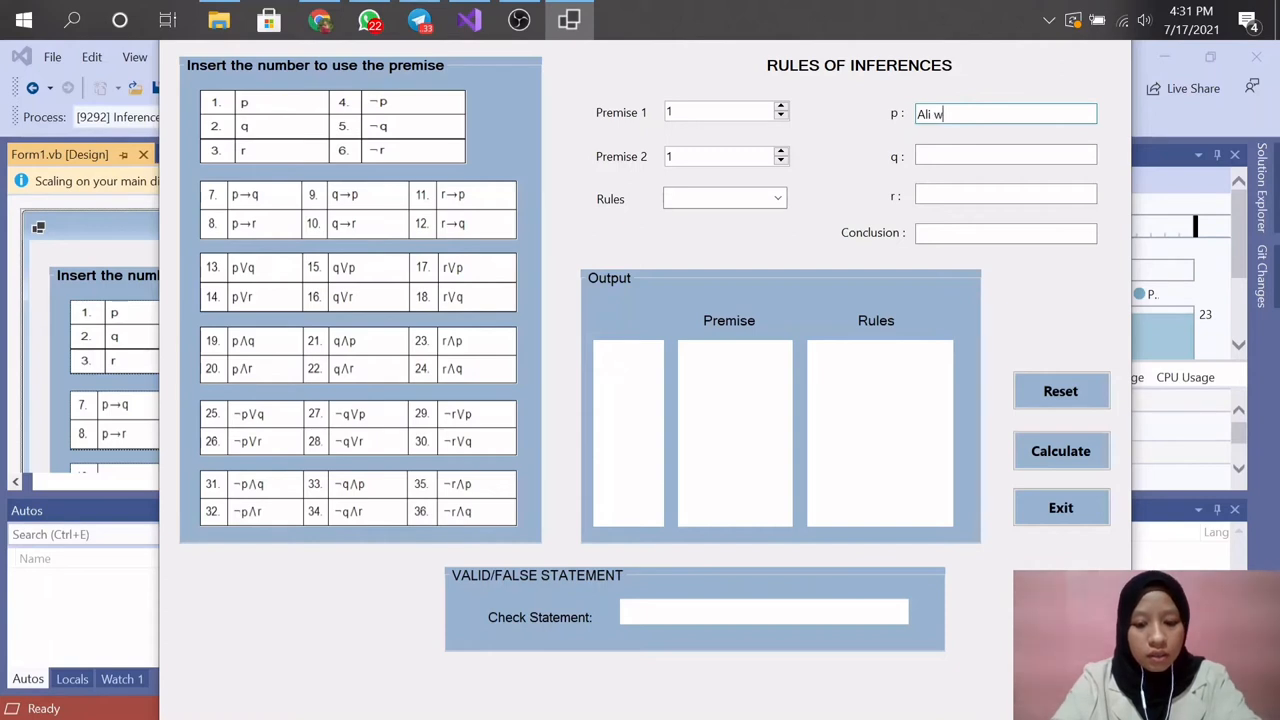
text(orks ha)
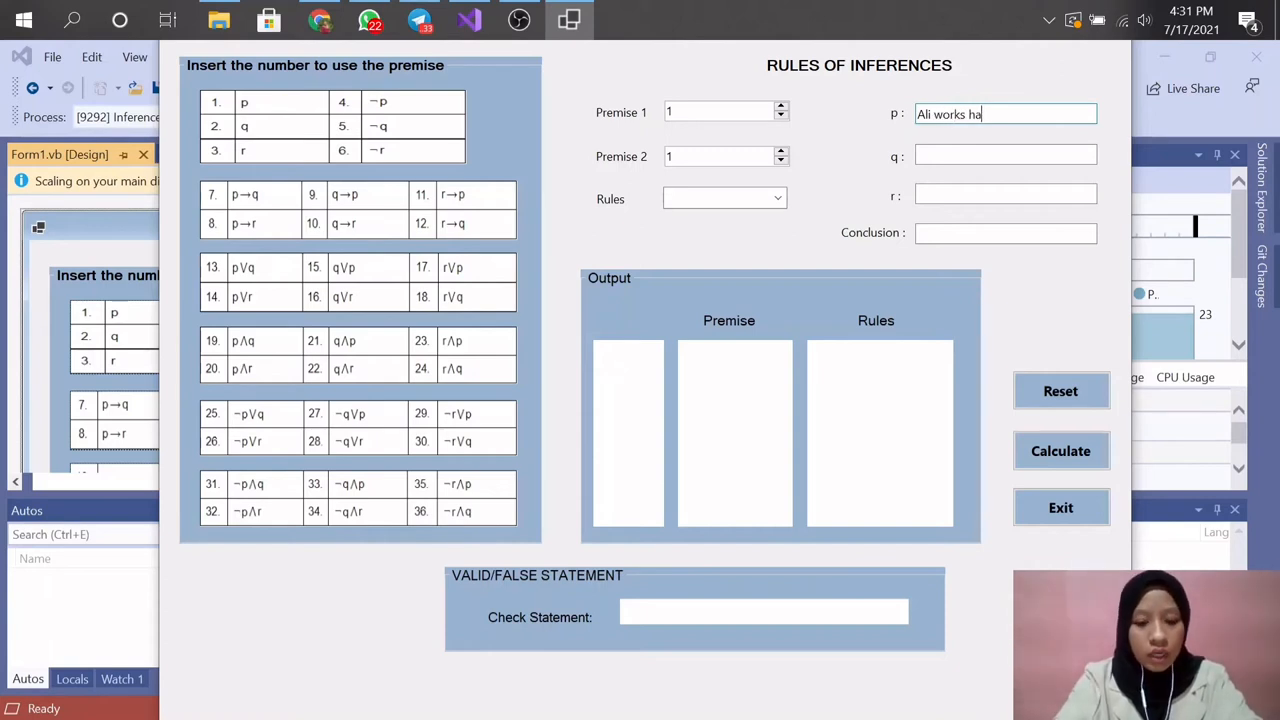
text(rd)
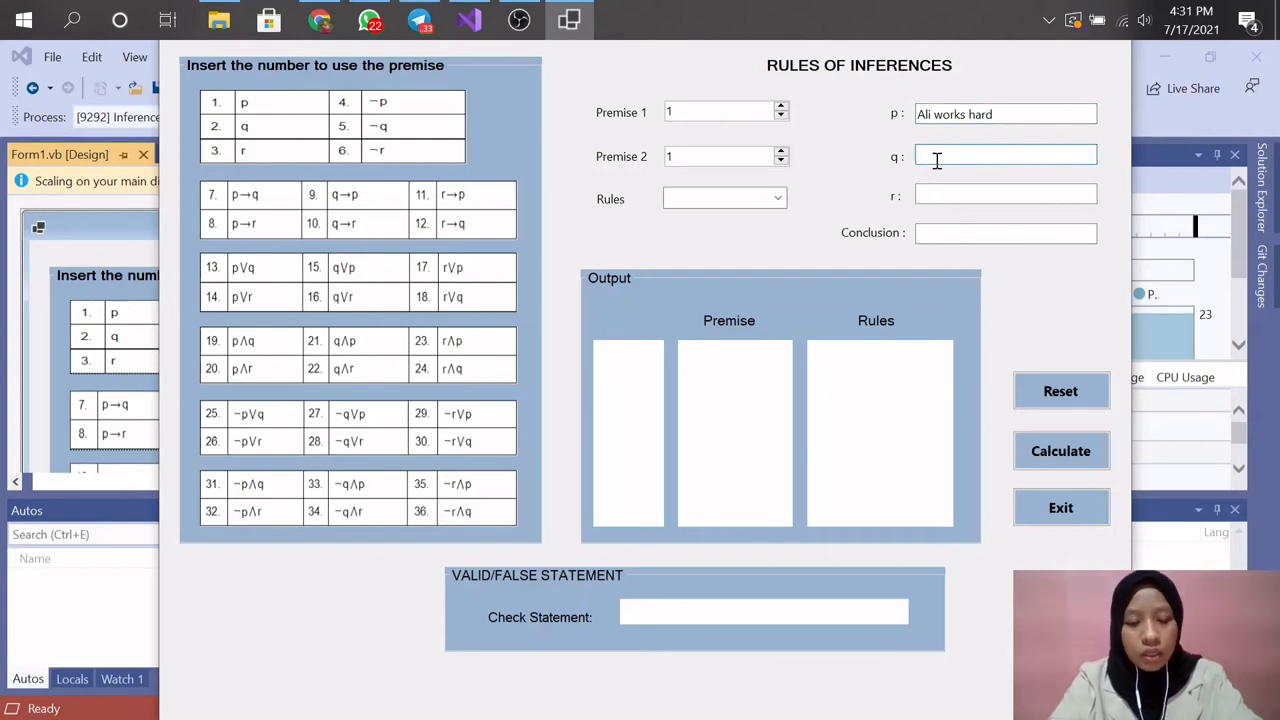
text(Ali is)
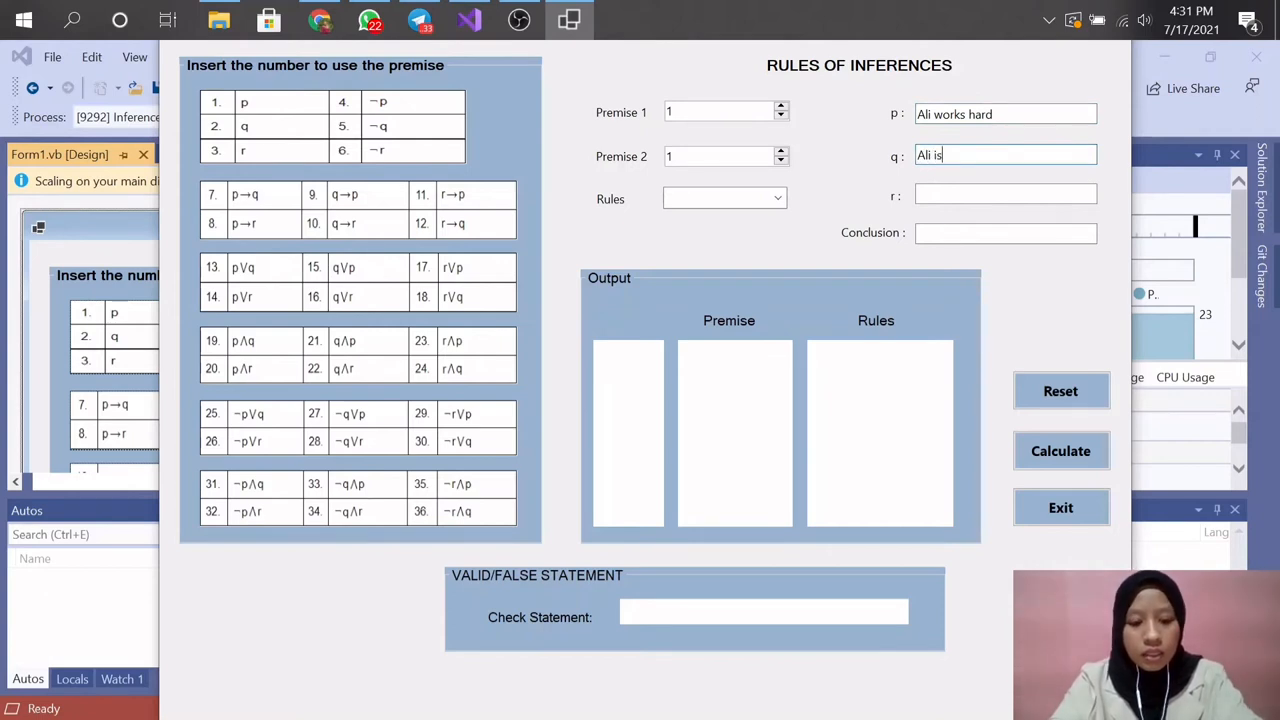
text(a dull)
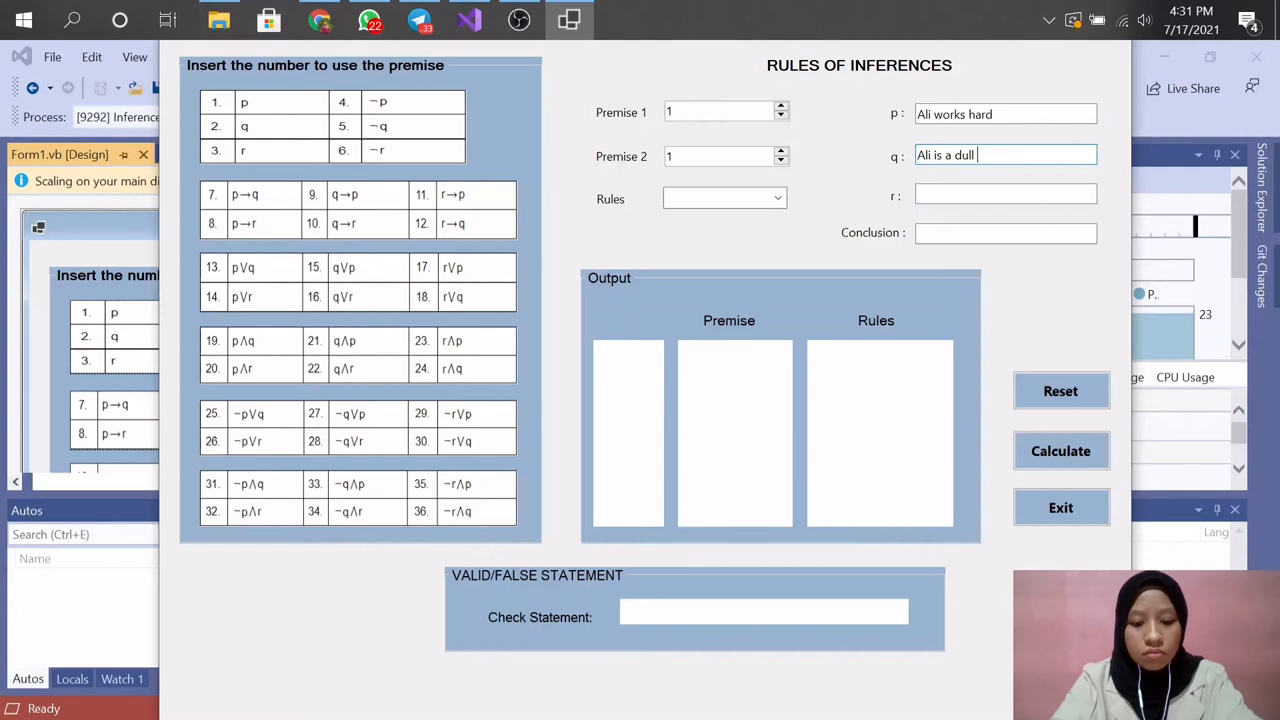
text(boy)
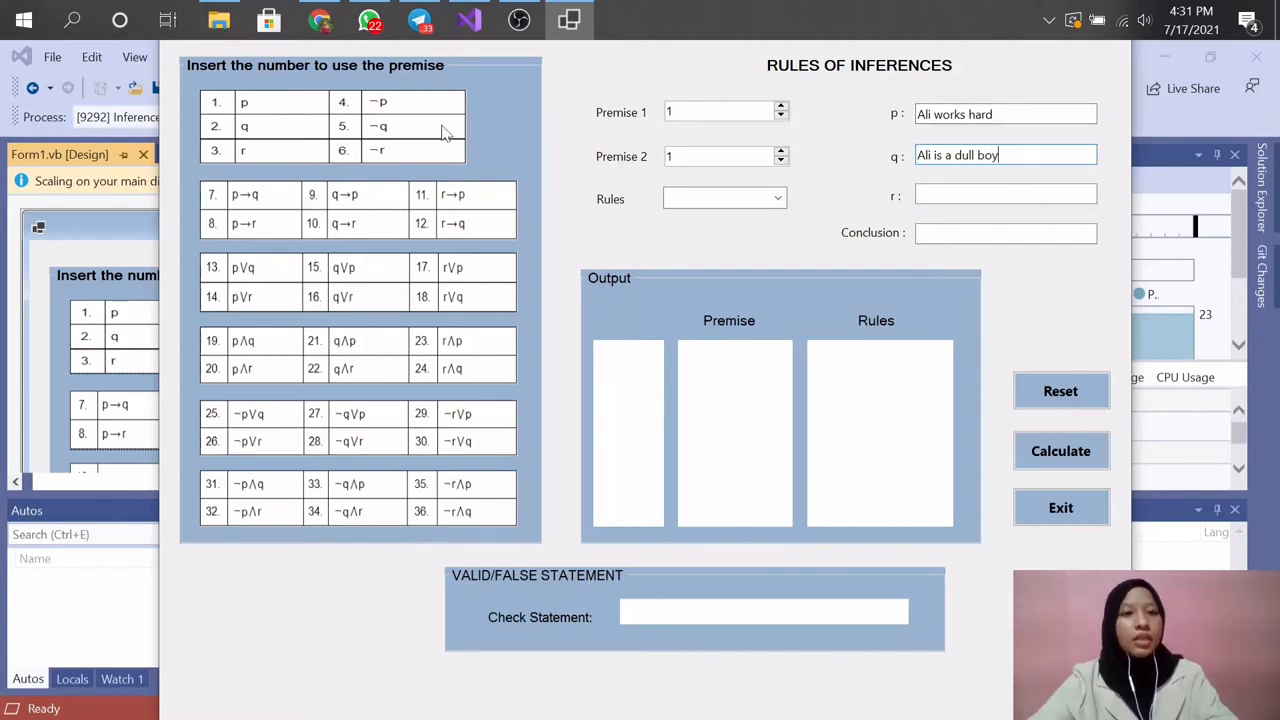
mouse_move(276, 224)
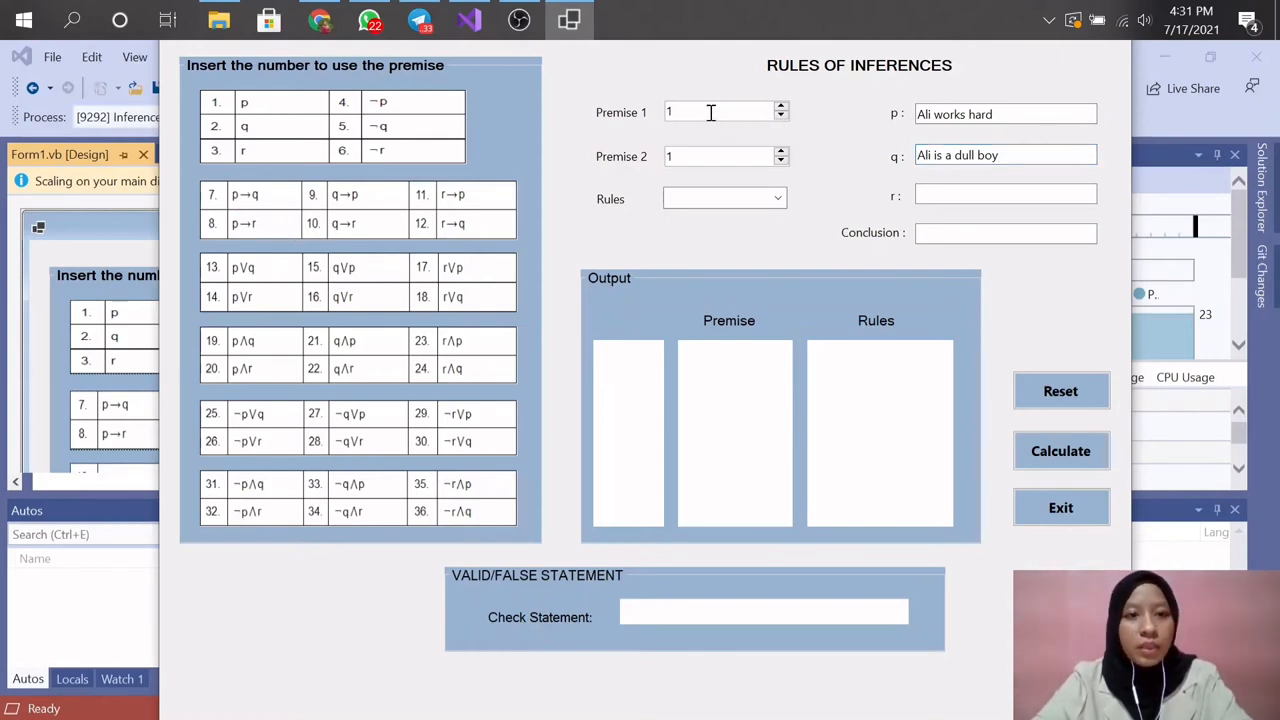
Set Premise 1 to 7 (p→q) and Premise 2 to 5 (¬q).
click(781, 108)
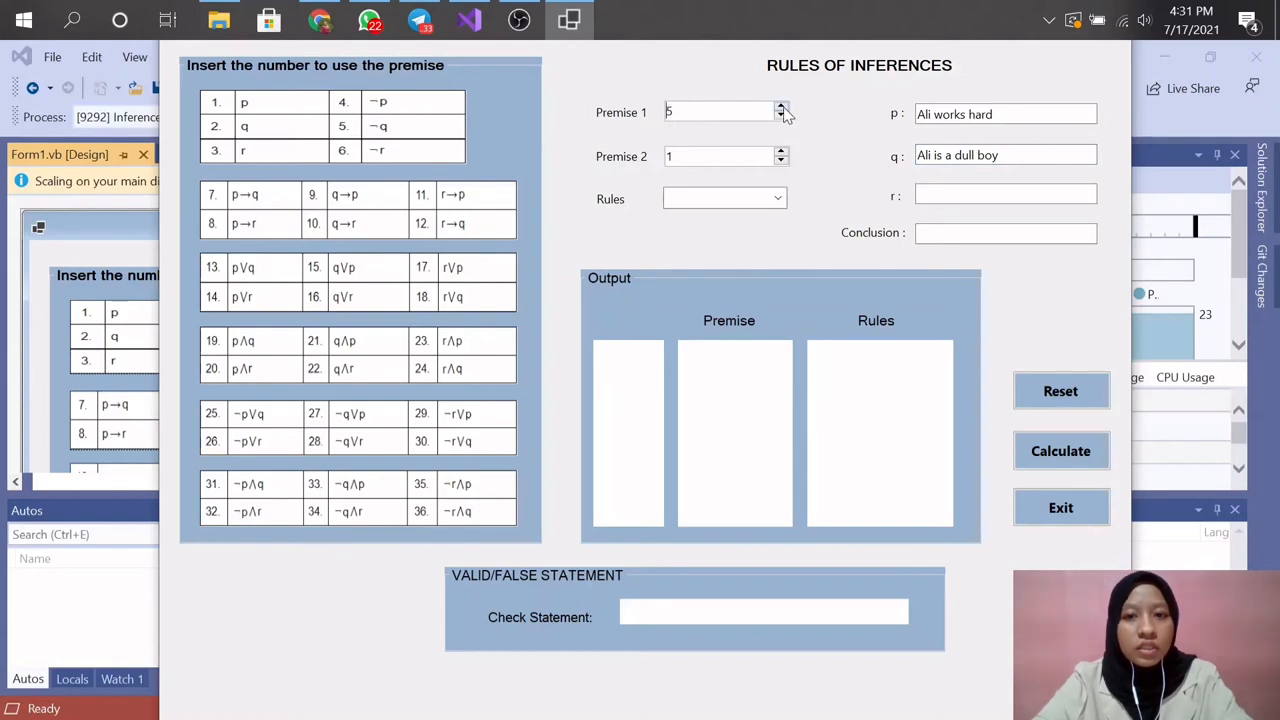
click(782, 108)
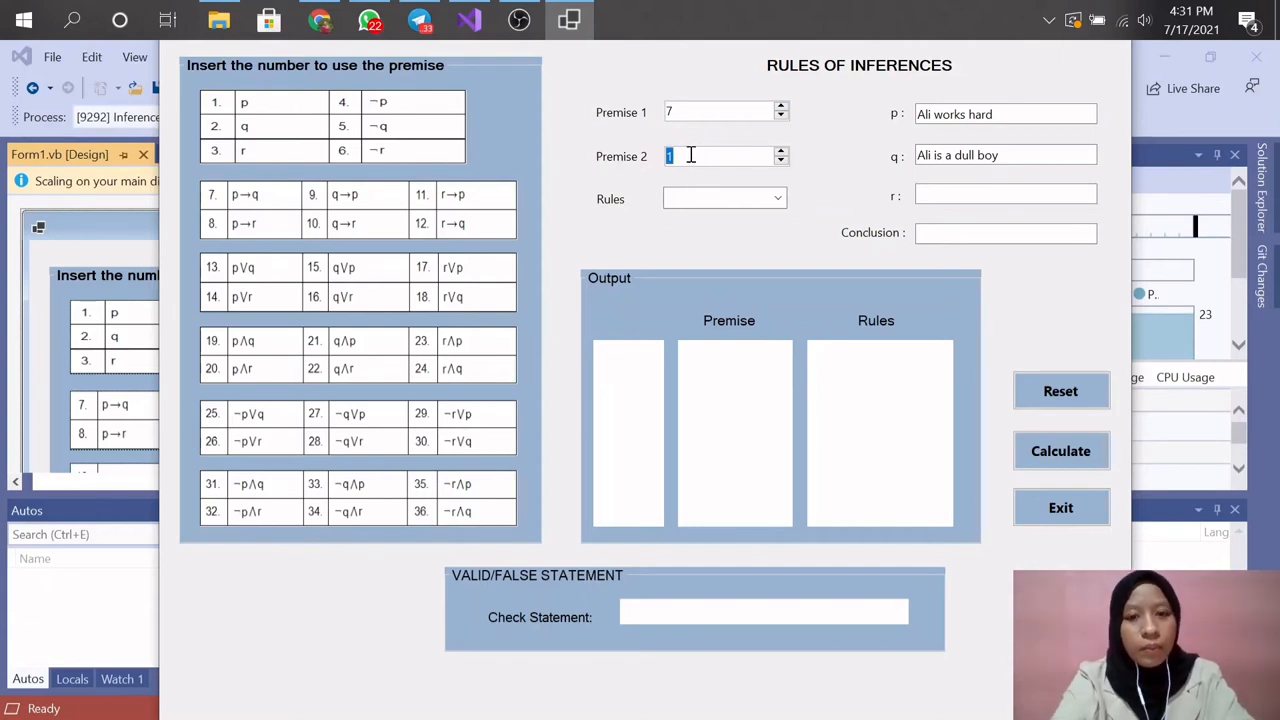
text(5)
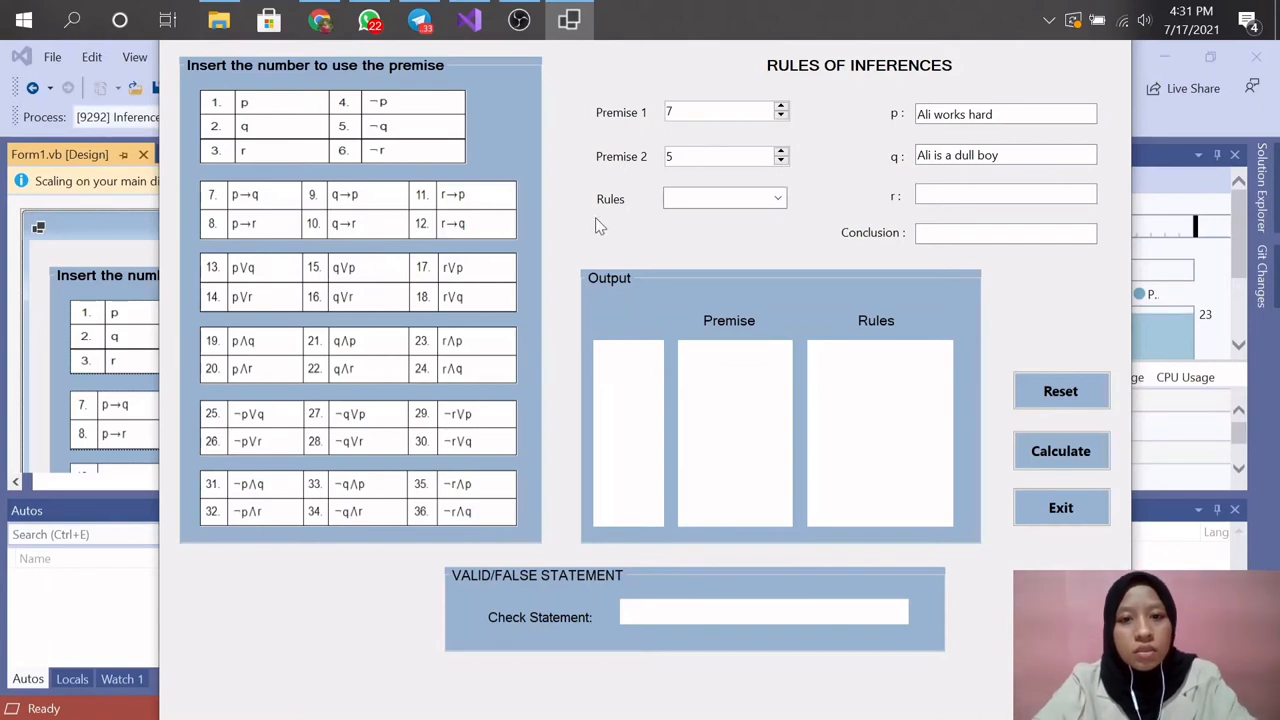
Check Modus Tollens with conclusion -p, get a valid verdict, then reset the output.
click(779, 197)
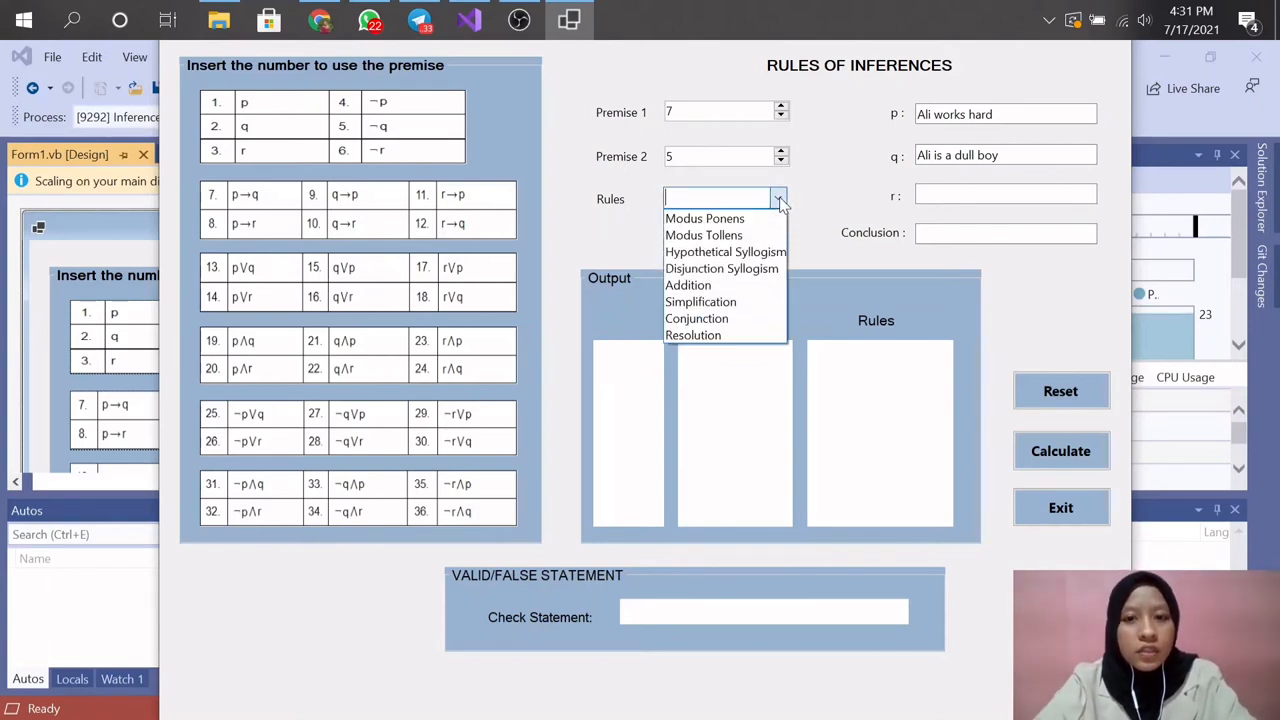
mouse_move(704, 235)
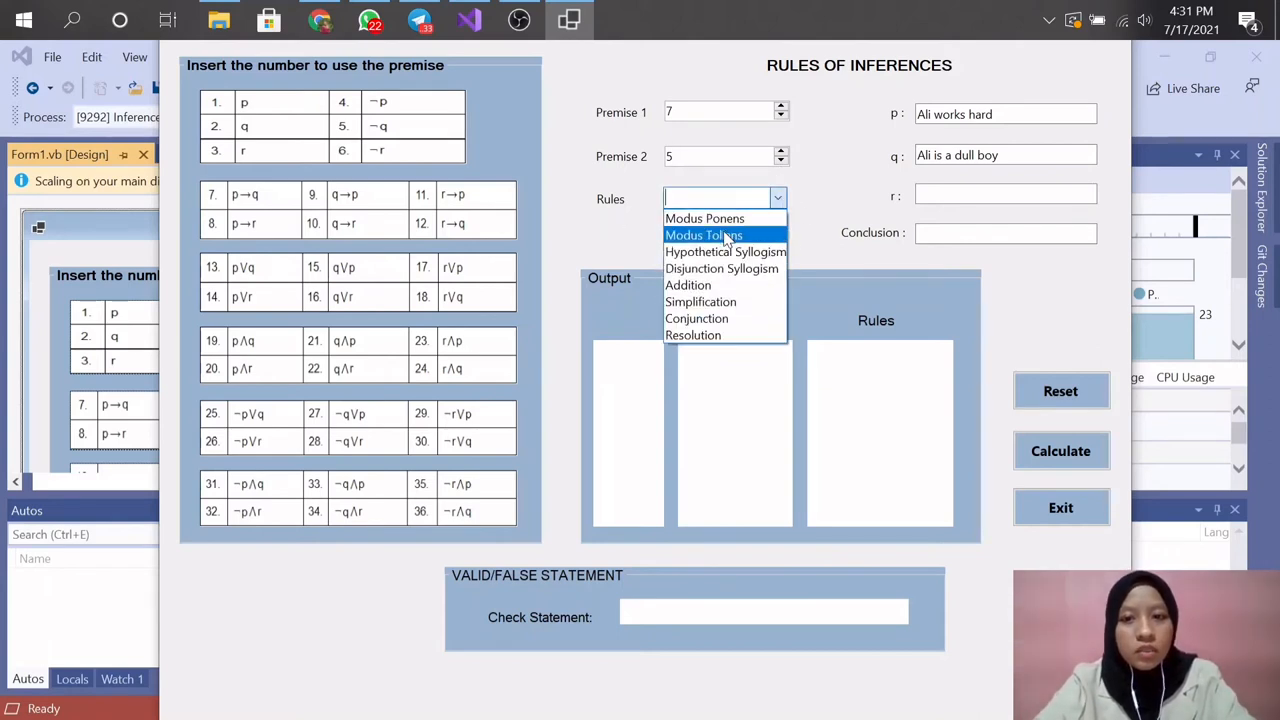
click(703, 235)
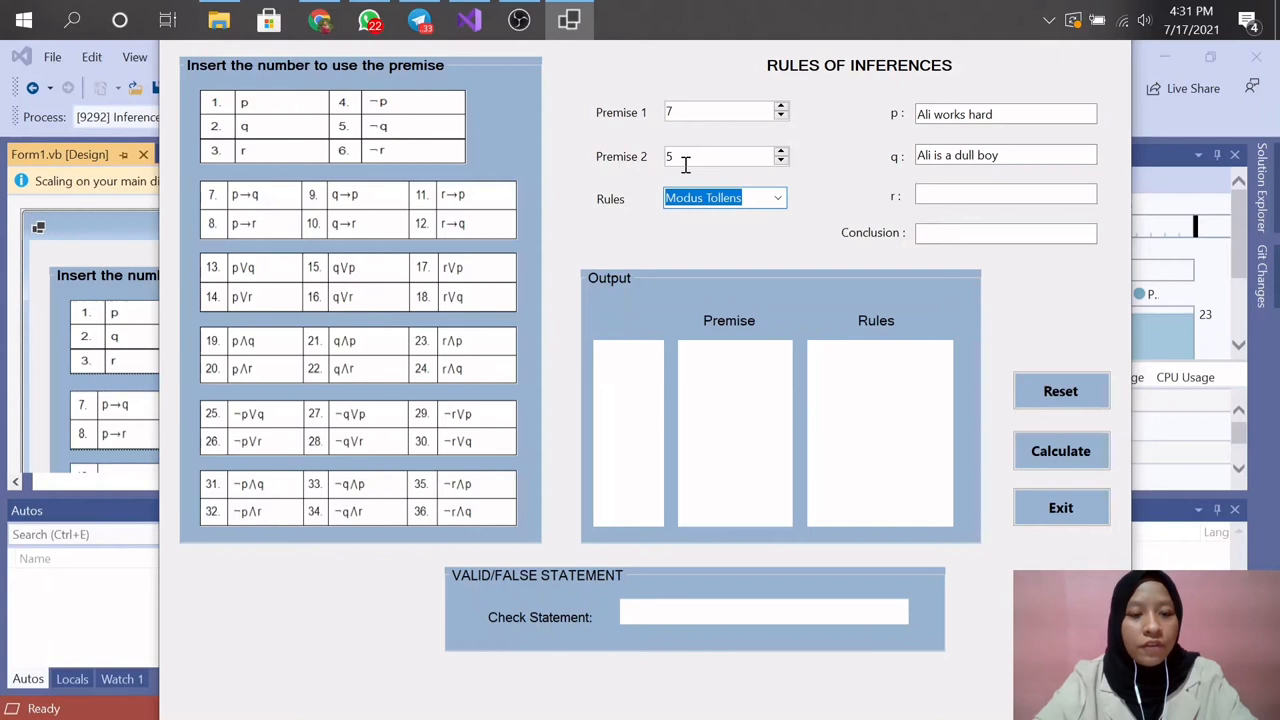
mouse_move(808, 245)
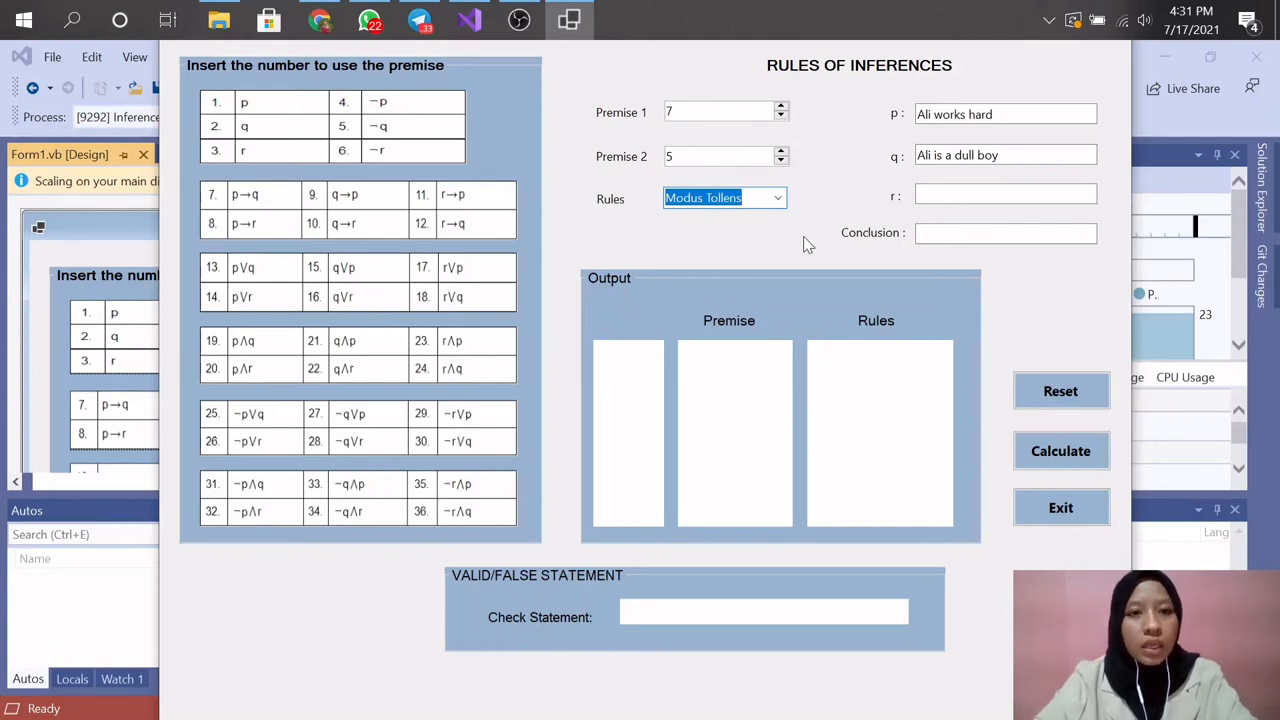
click(1005, 232)
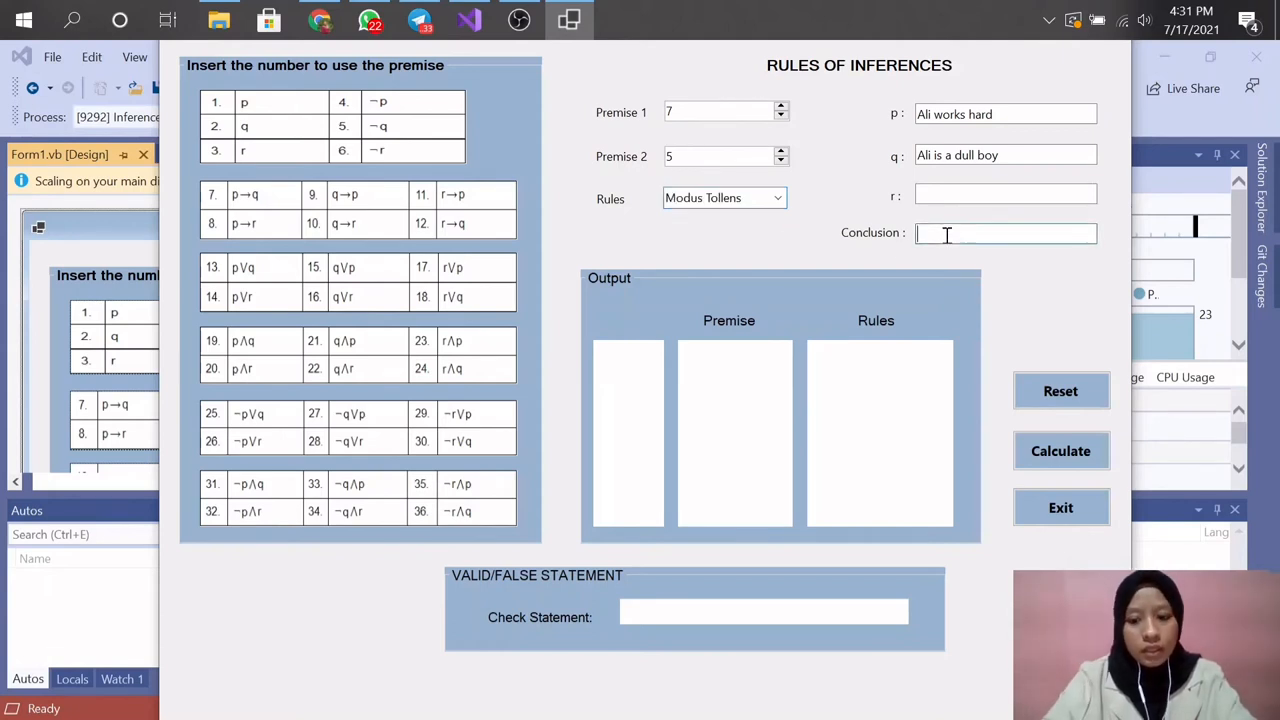
text(-p)
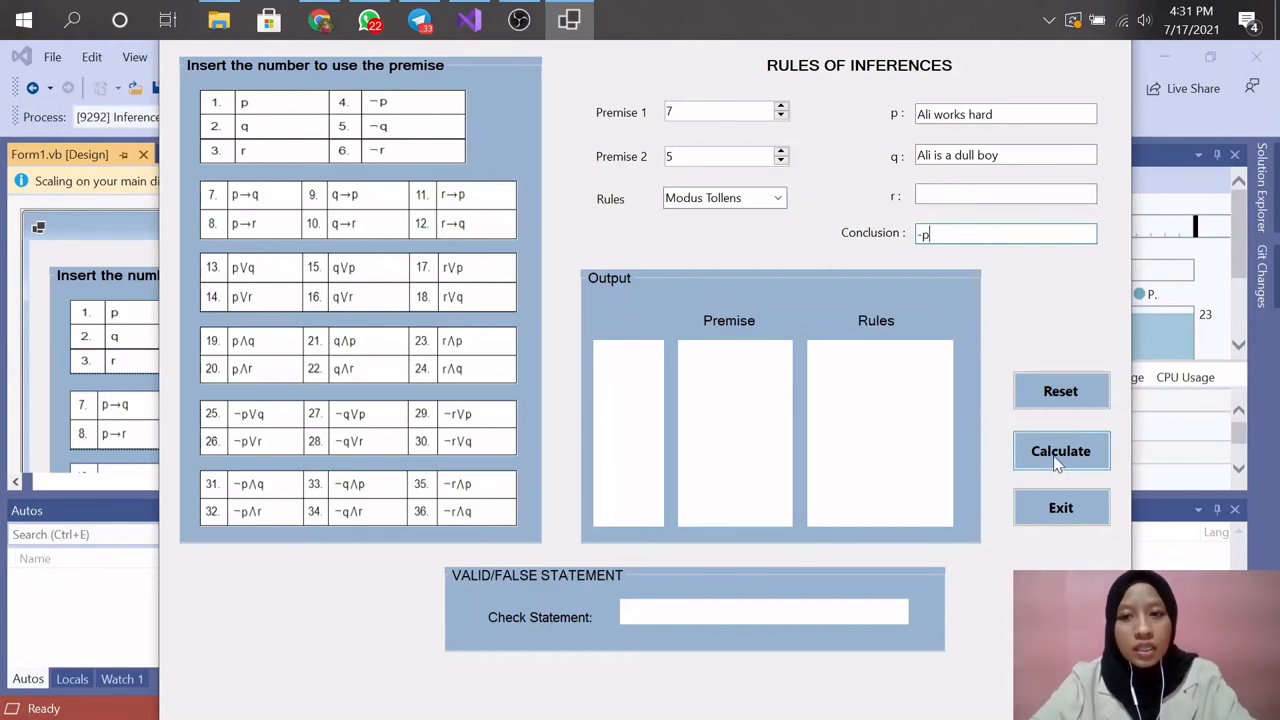
click(1060, 451)
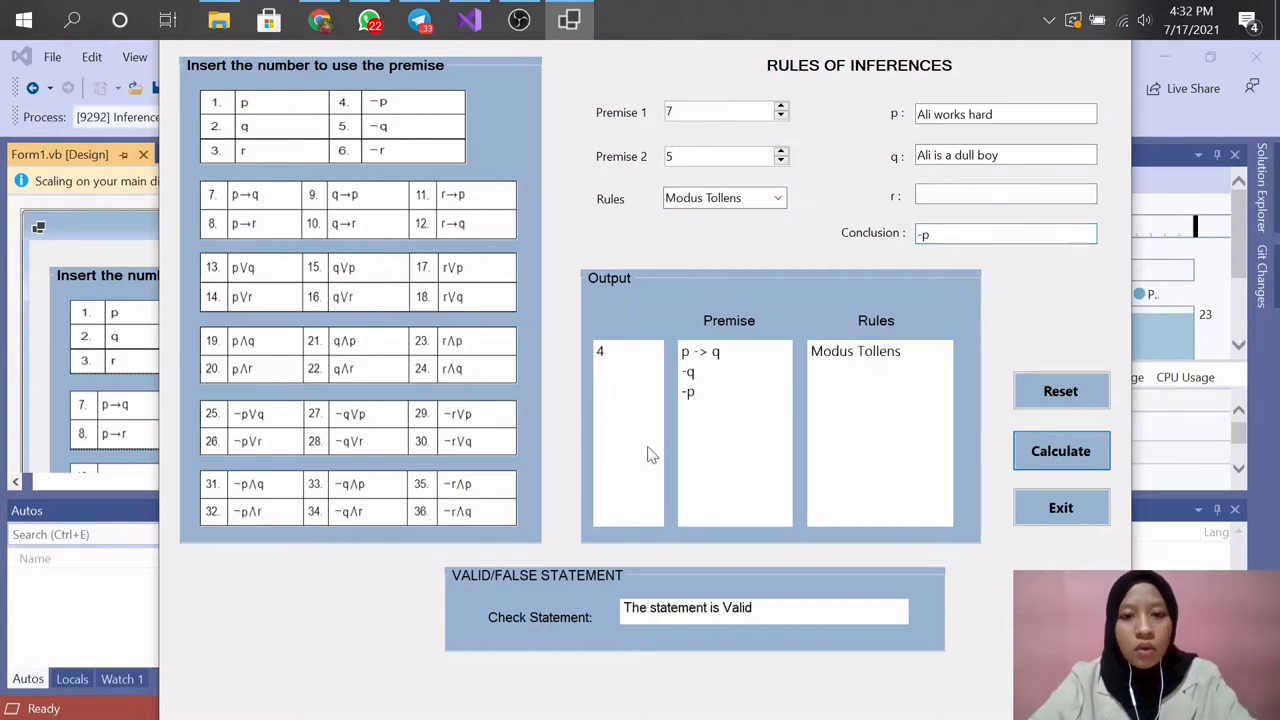
mouse_move(743, 388)
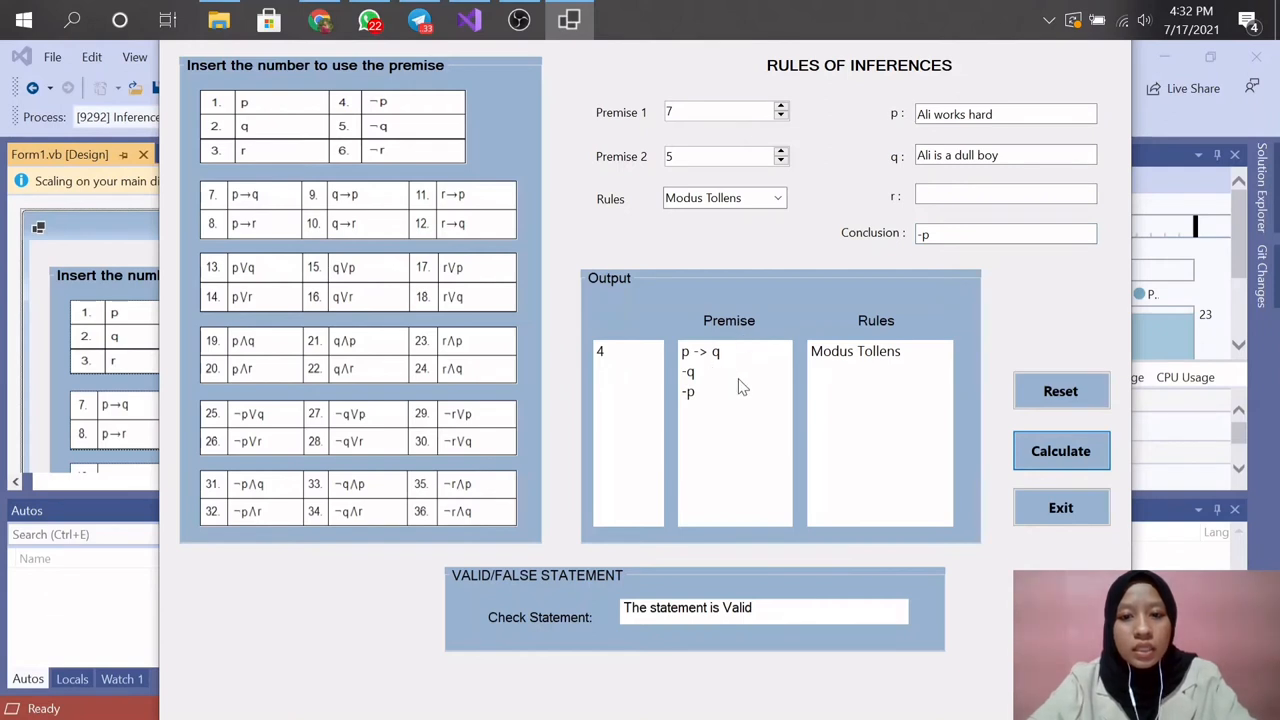
mouse_move(715, 388)
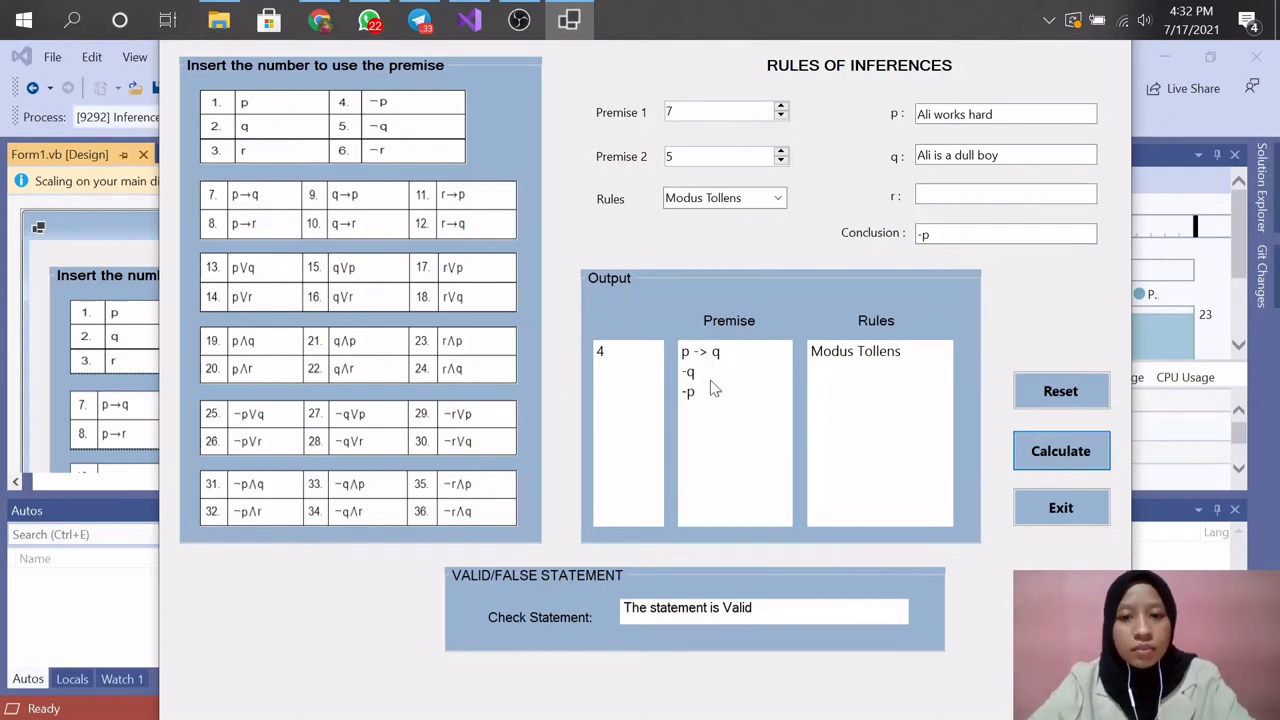
mouse_move(718, 378)
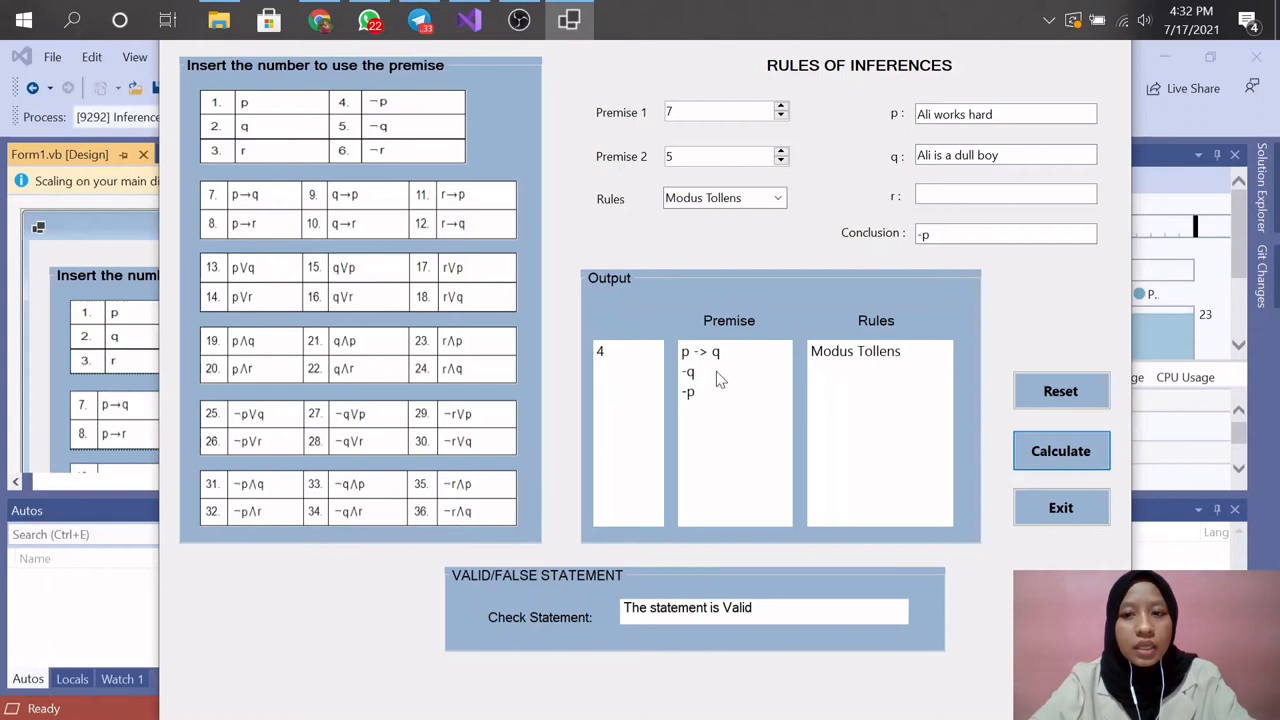
mouse_move(914, 252)
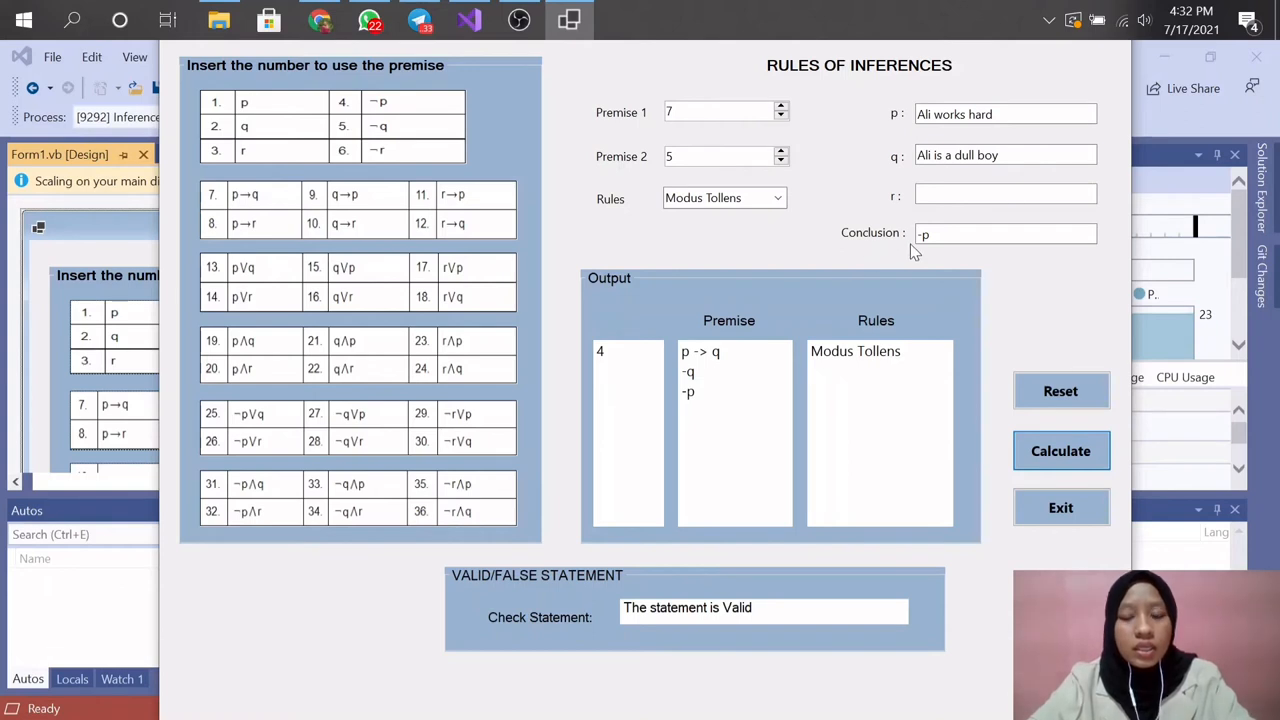
mouse_move(1030, 378)
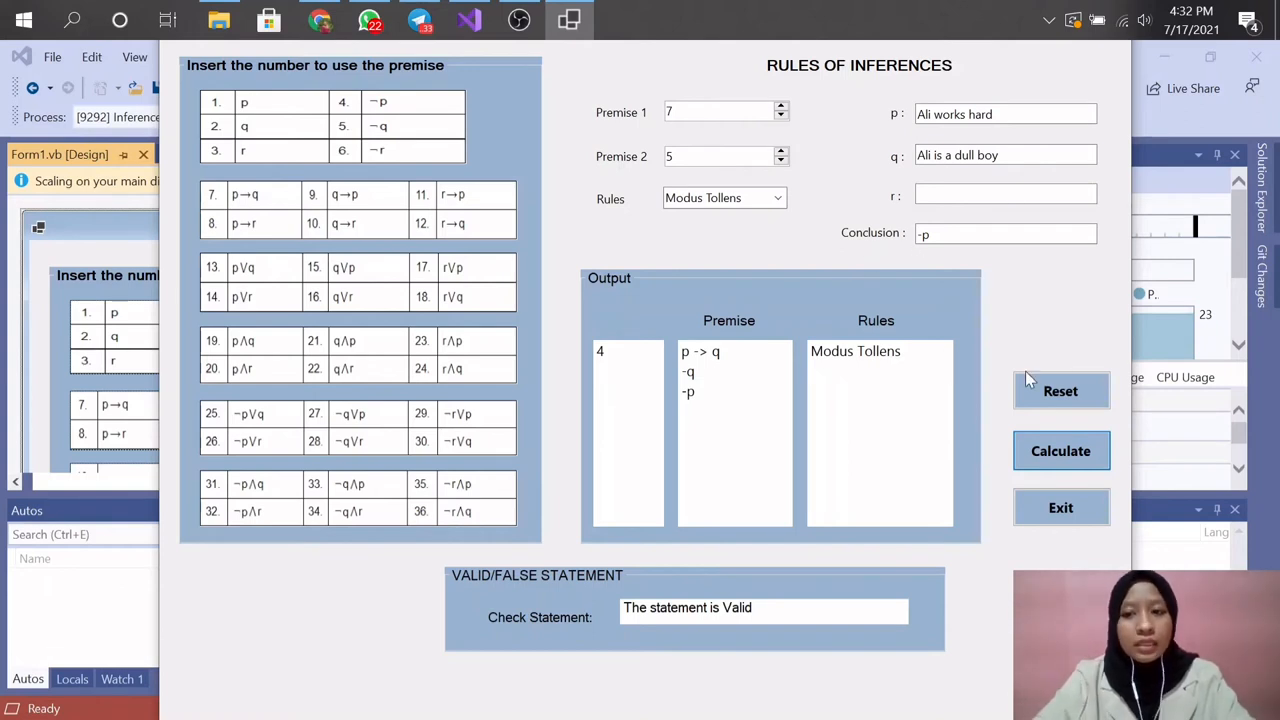
click(1061, 390)
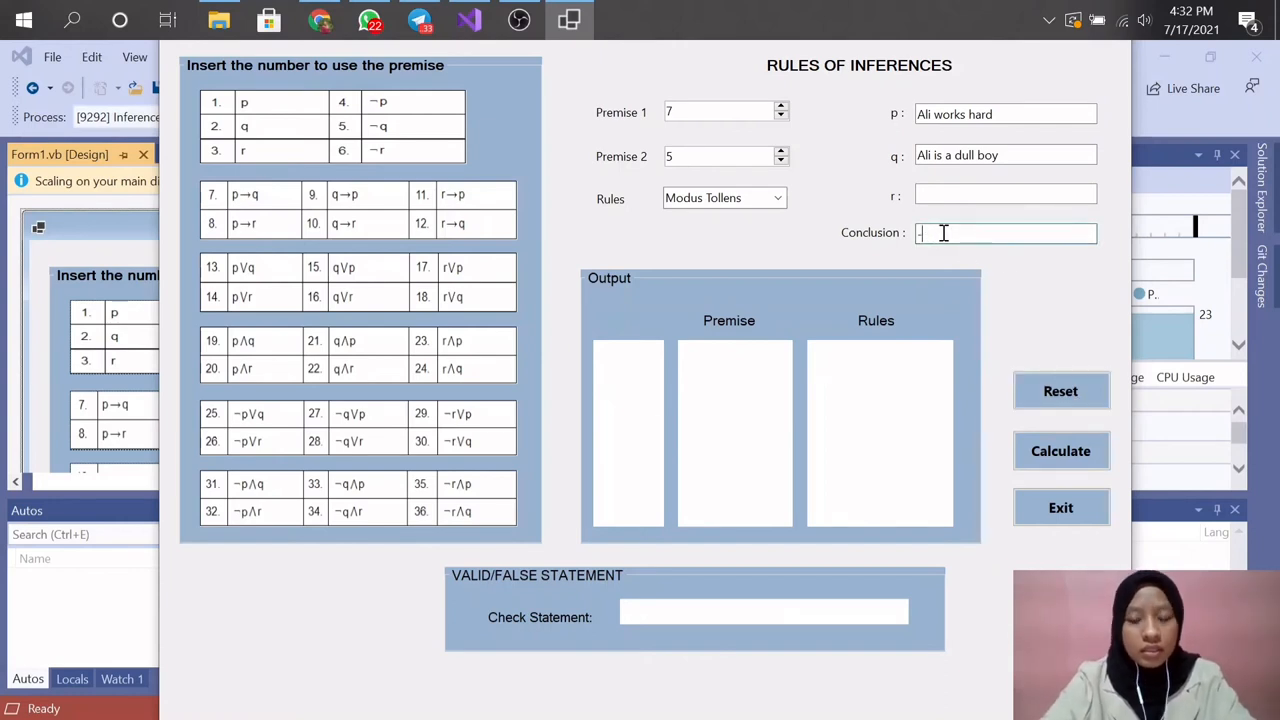
Change the conclusion to -q and recalculate, getting 'The statement is Not Valid'.
text(q)
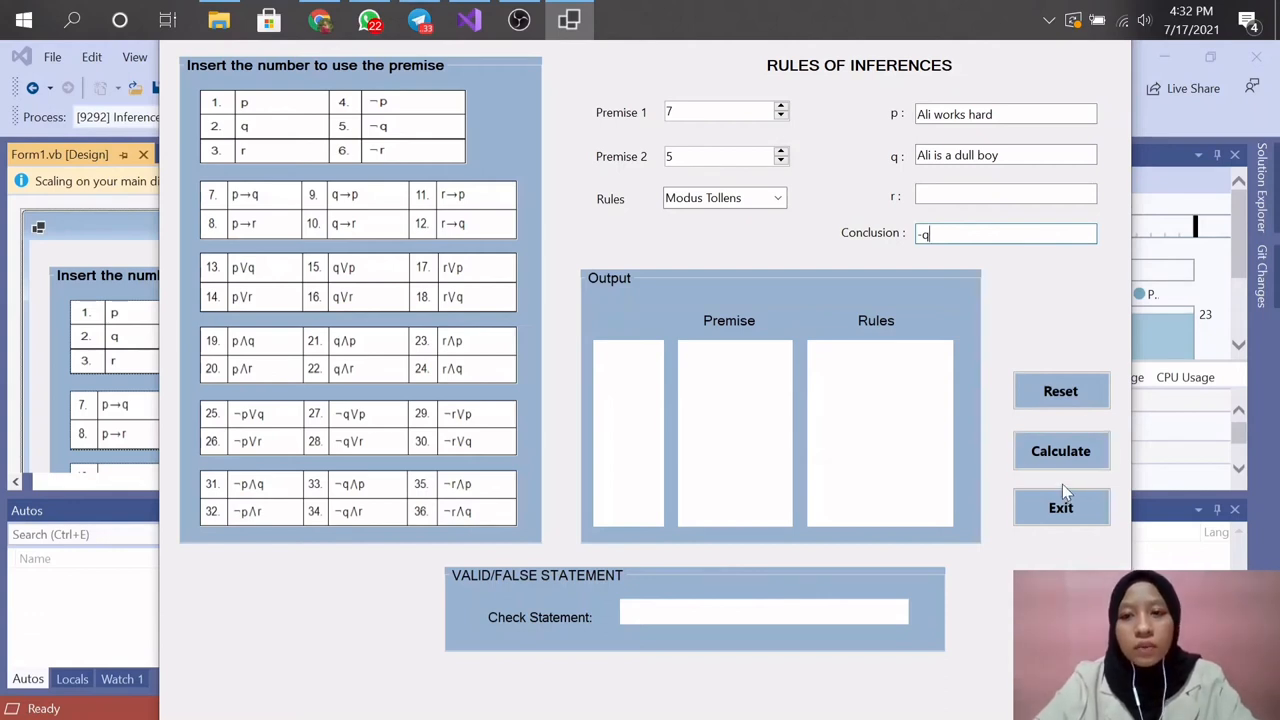
click(1060, 451)
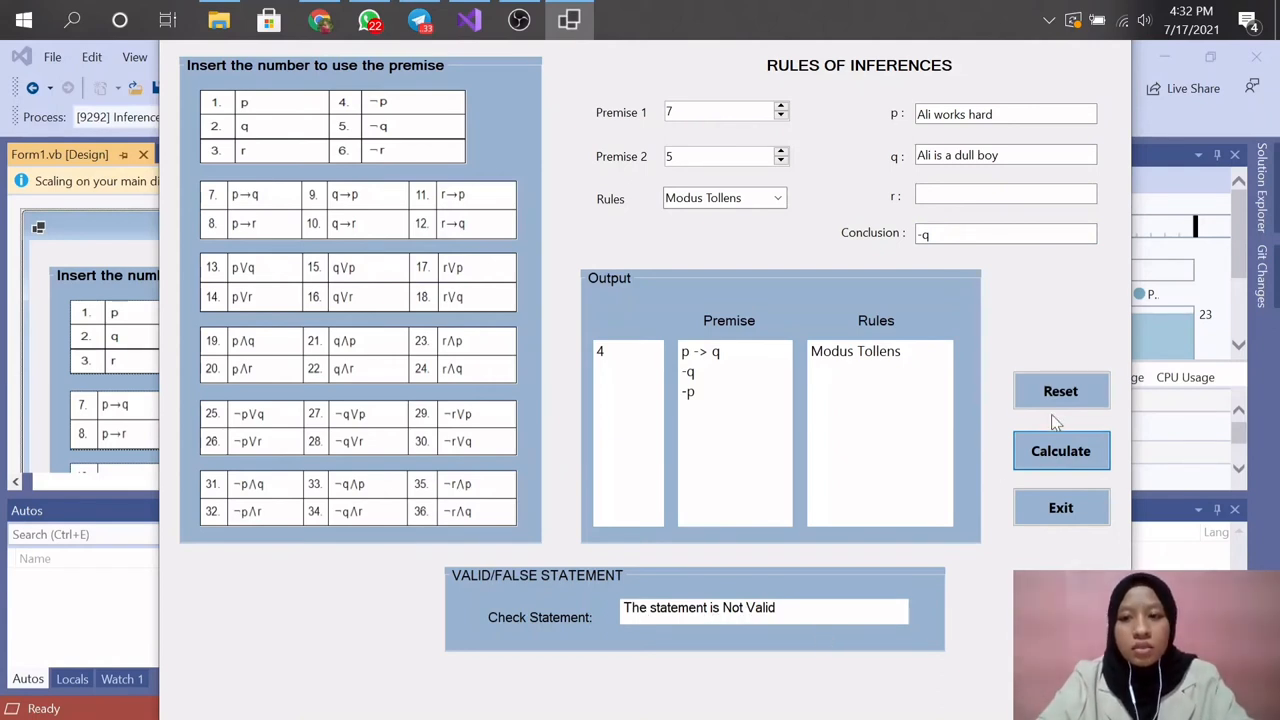
Reset, set Premise 2 to 10, choose Hypothetical Syllogism, and enter r as 'Ali will get a job'.
click(1060, 390)
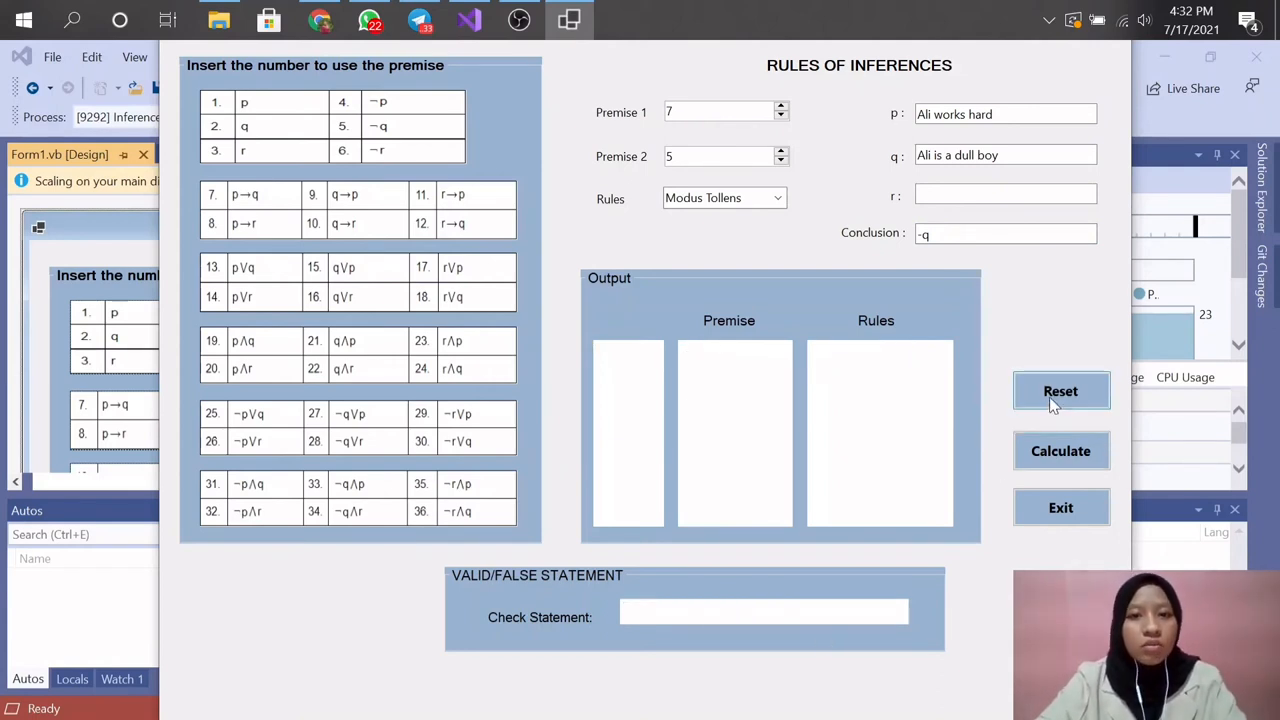
mouse_move(730, 134)
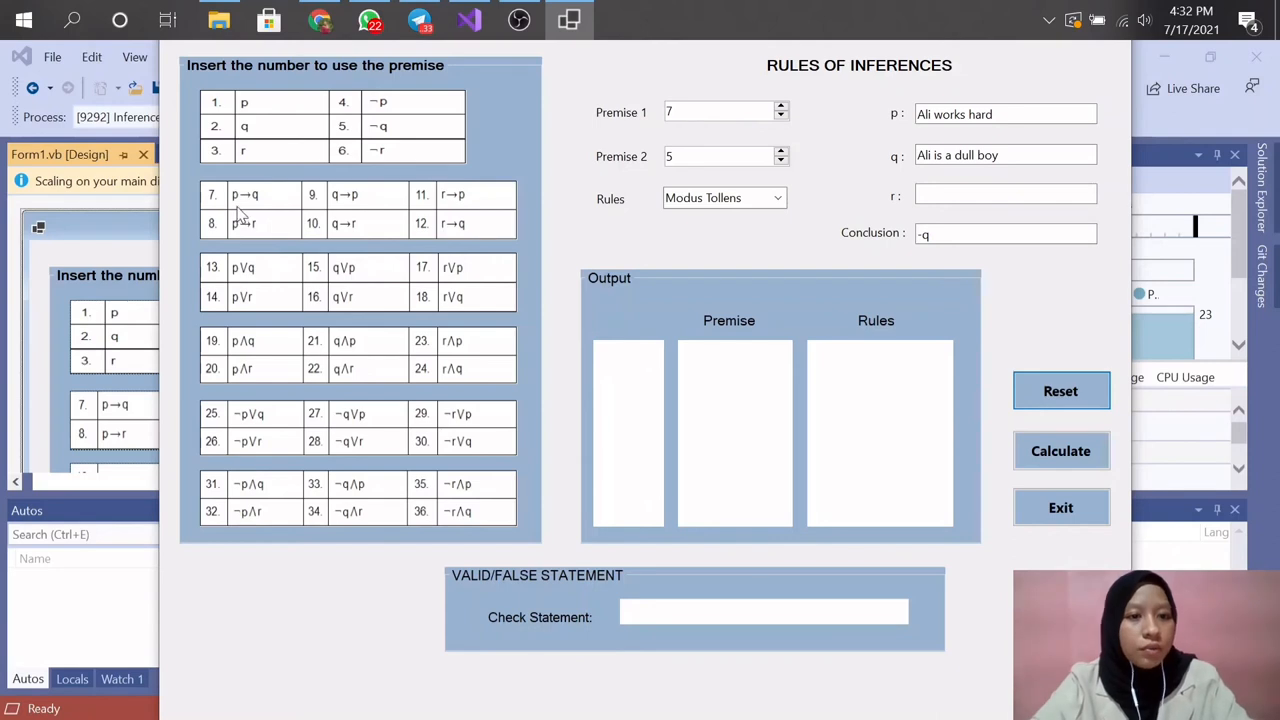
mouse_move(335, 230)
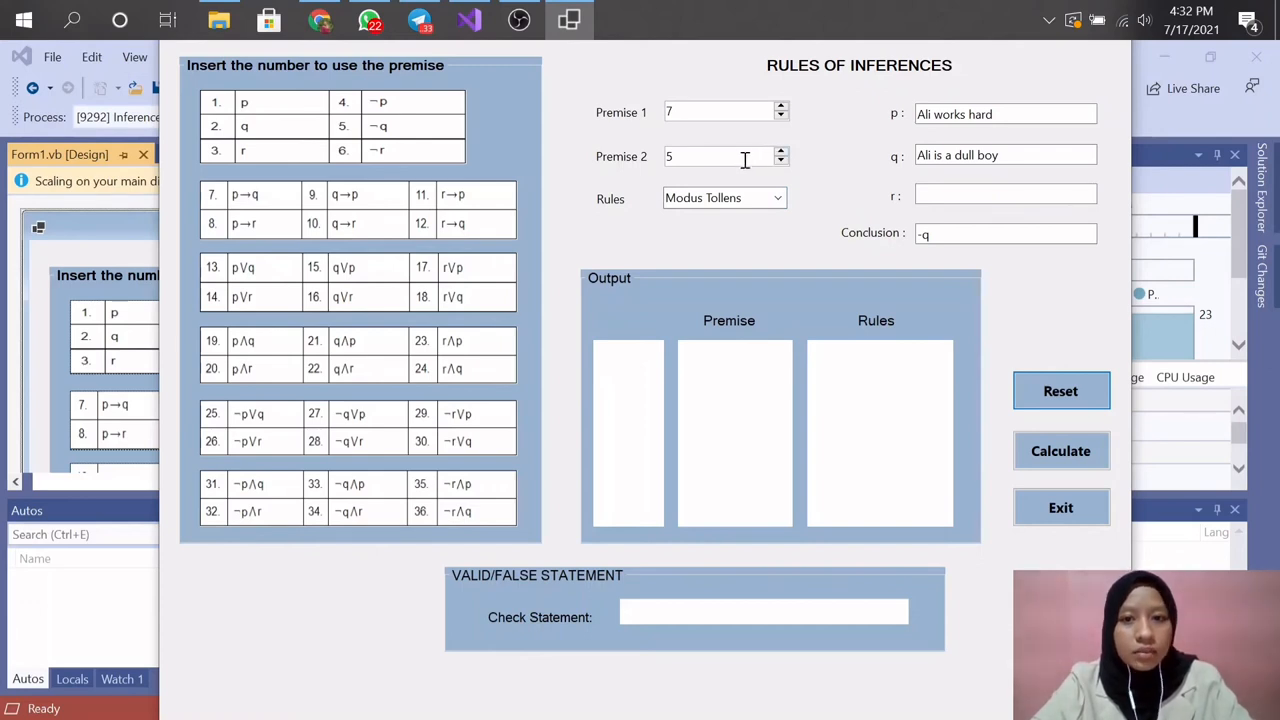
text(10)
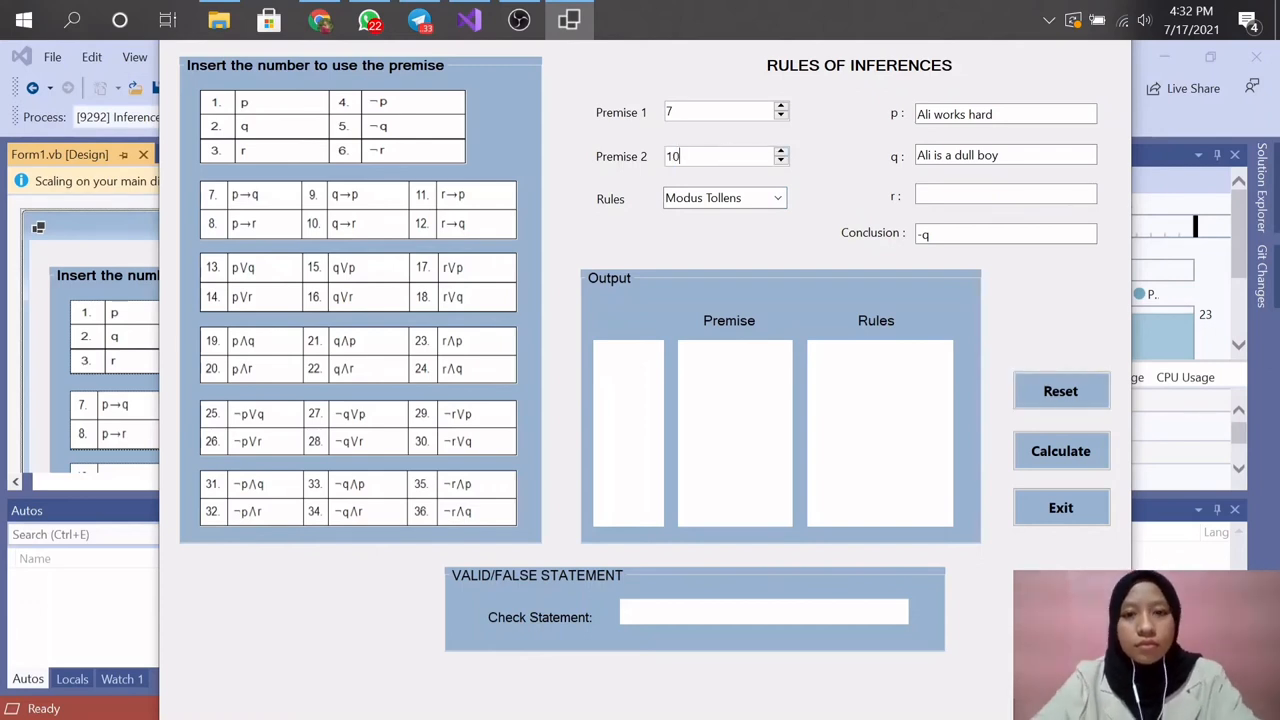
click(779, 197)
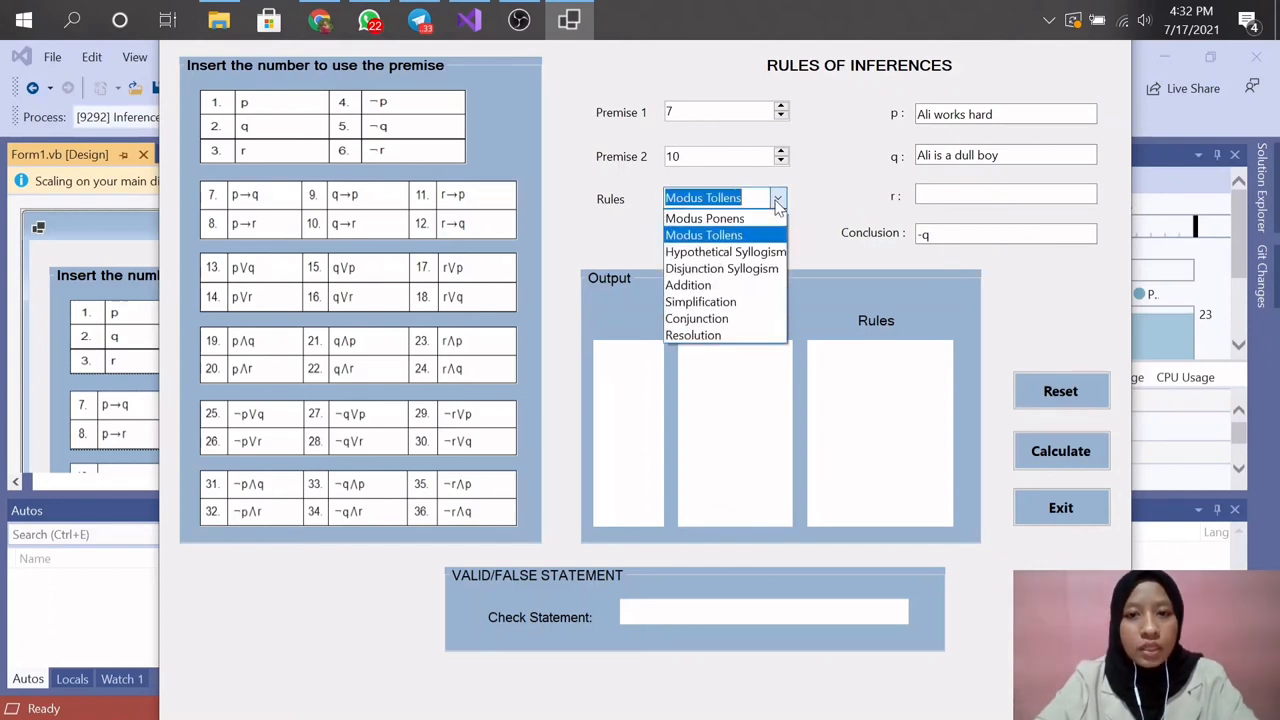
click(725, 251)
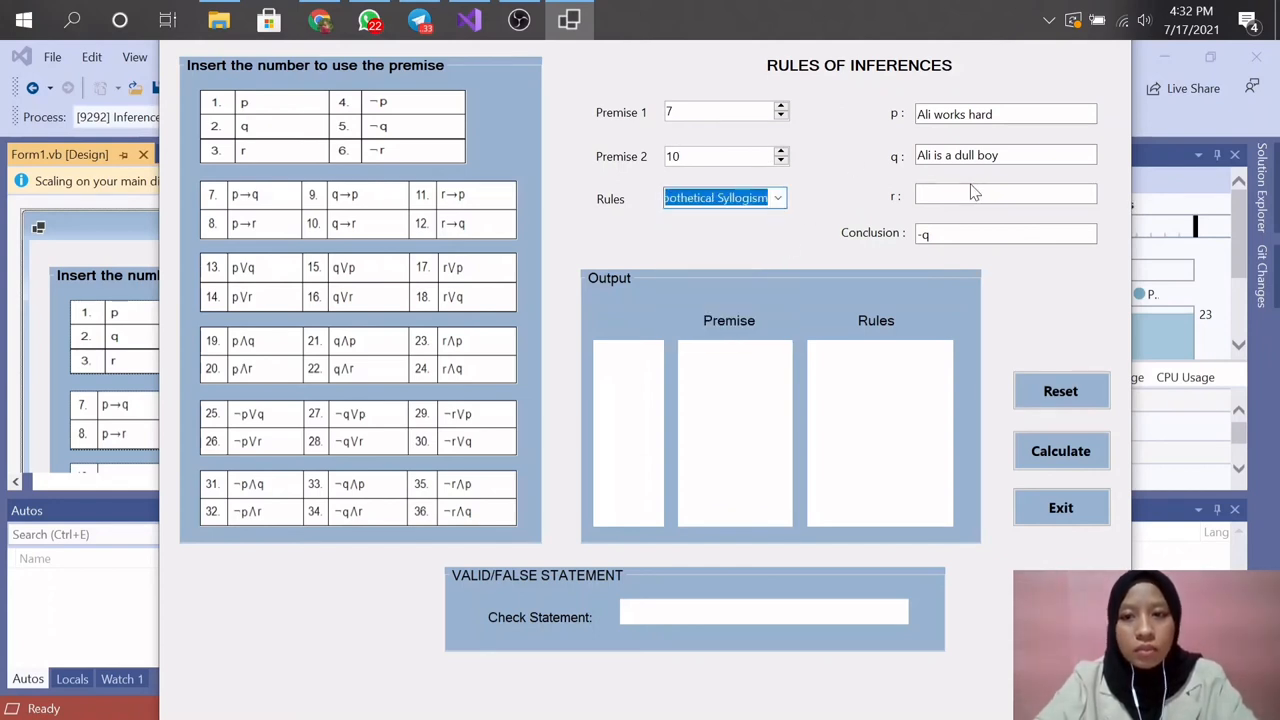
click(1004, 194)
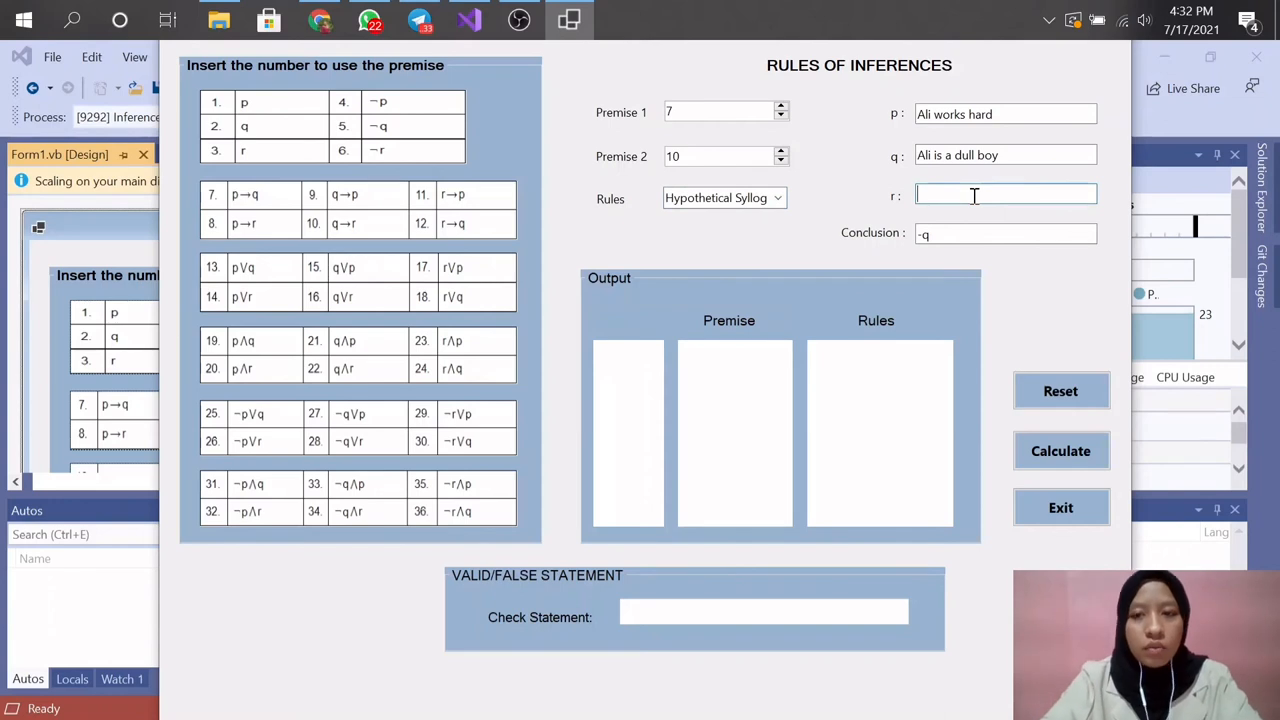
text(Ali will get)
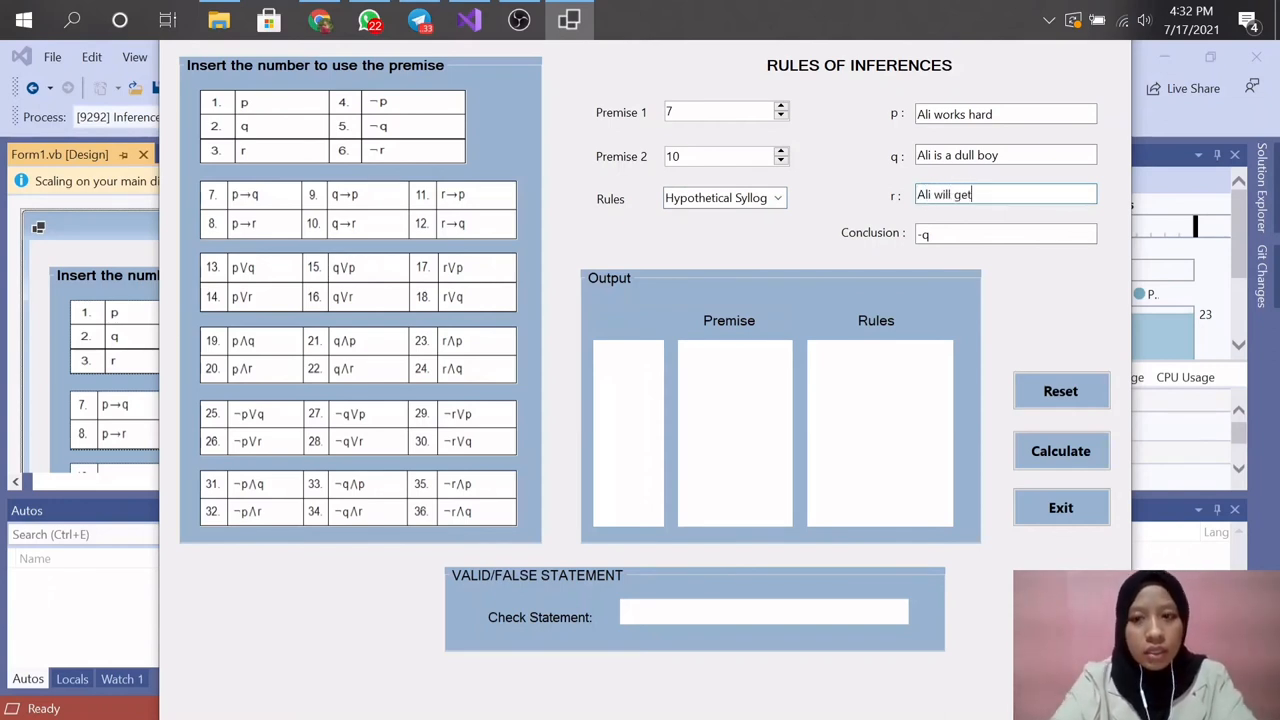
text(a job)
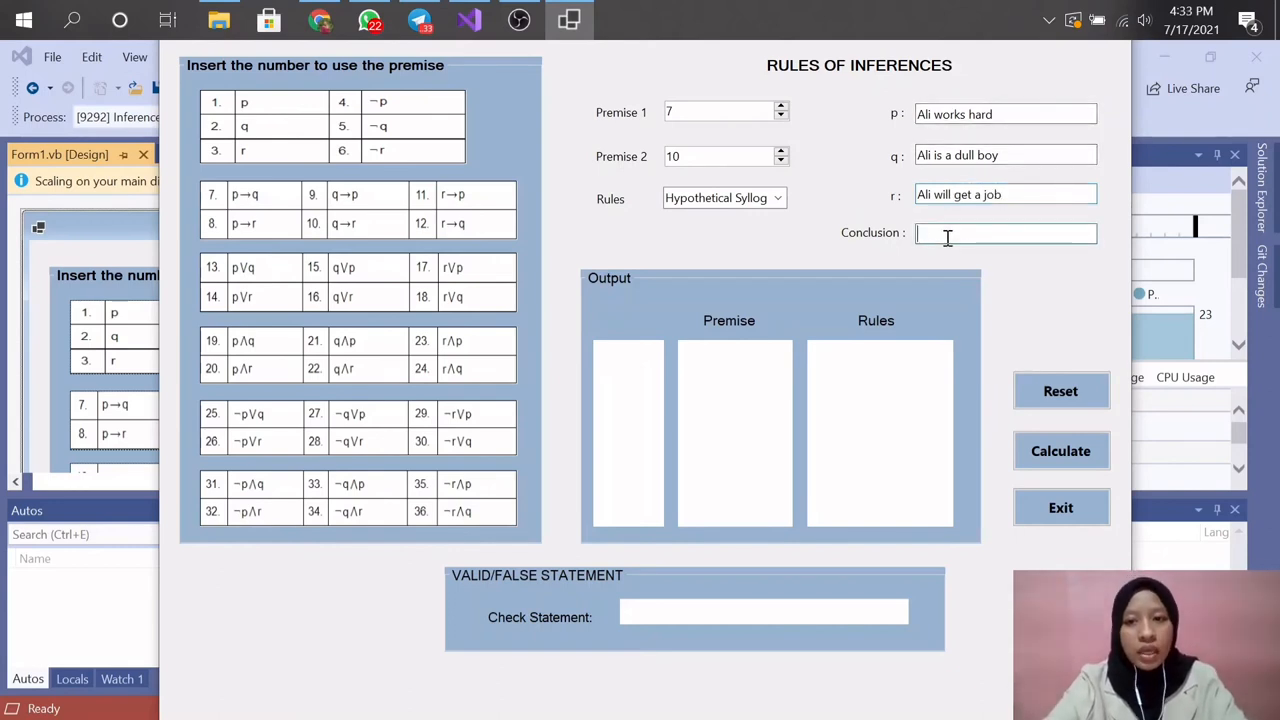
Enter conclusion p -> r and calculate, getting a valid Hypothetical Syllogism verdict.
text(p ->)
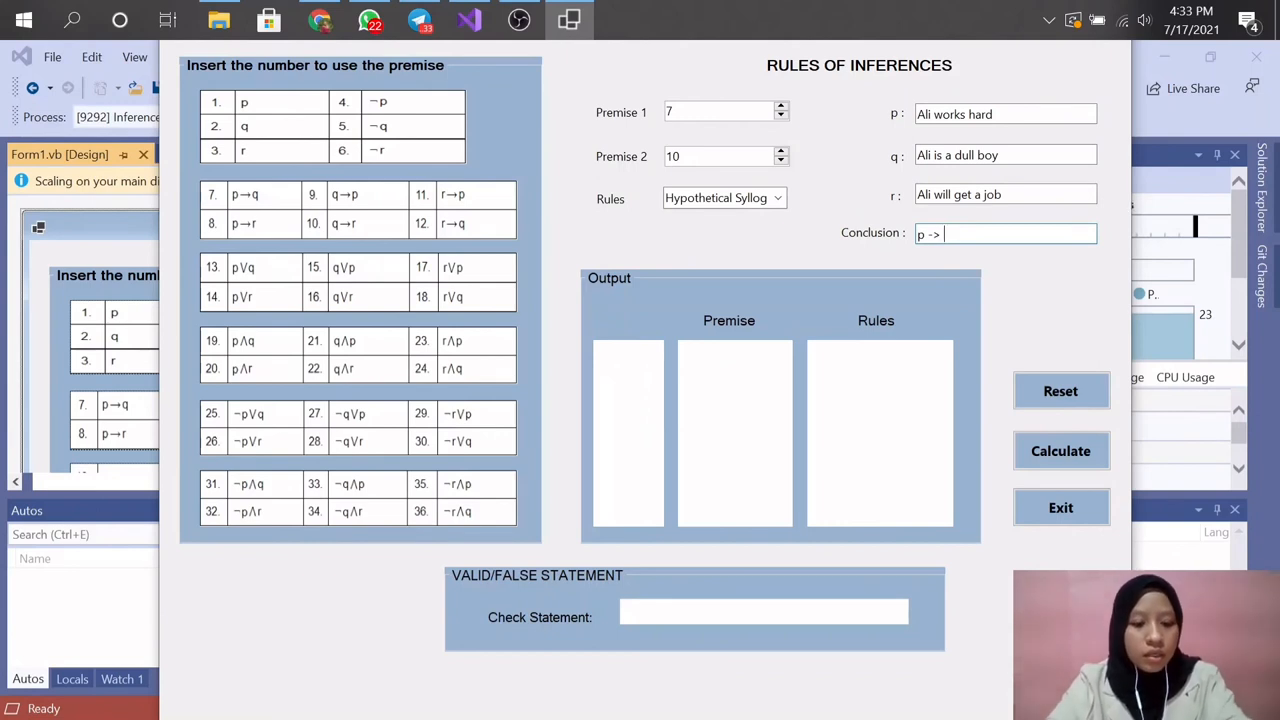
text(r)
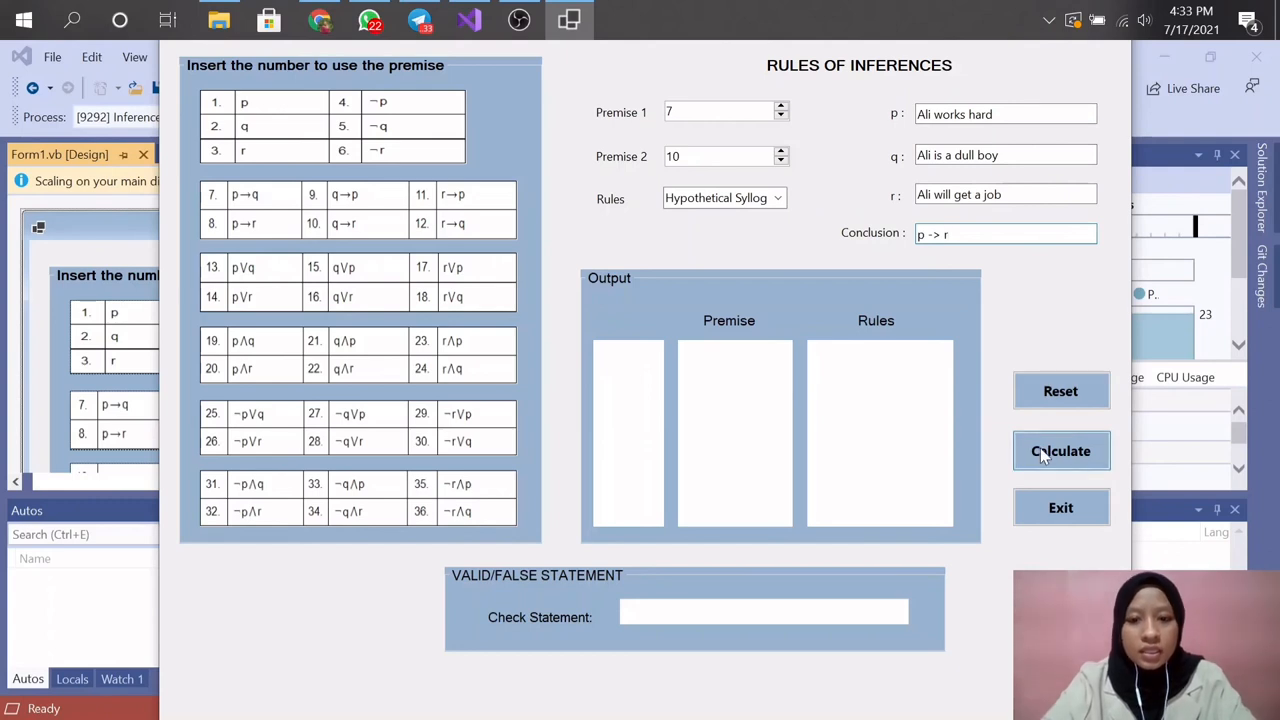
click(1060, 451)
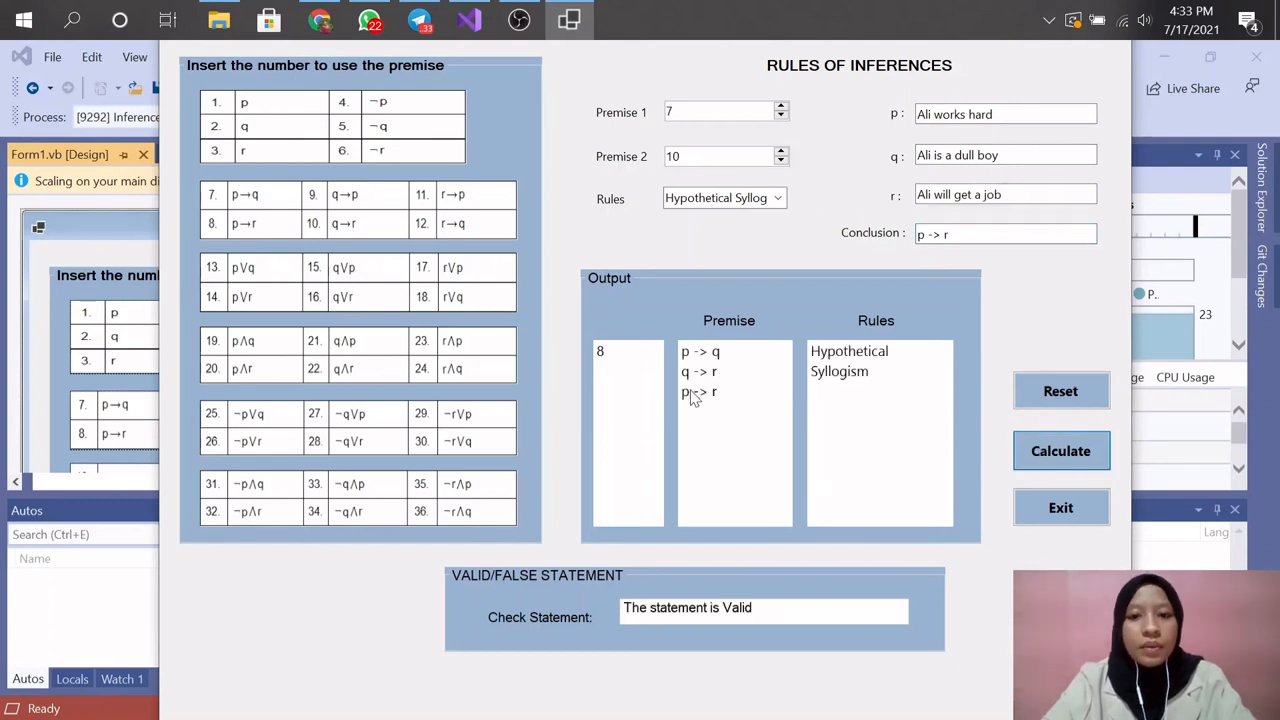
mouse_move(948, 255)
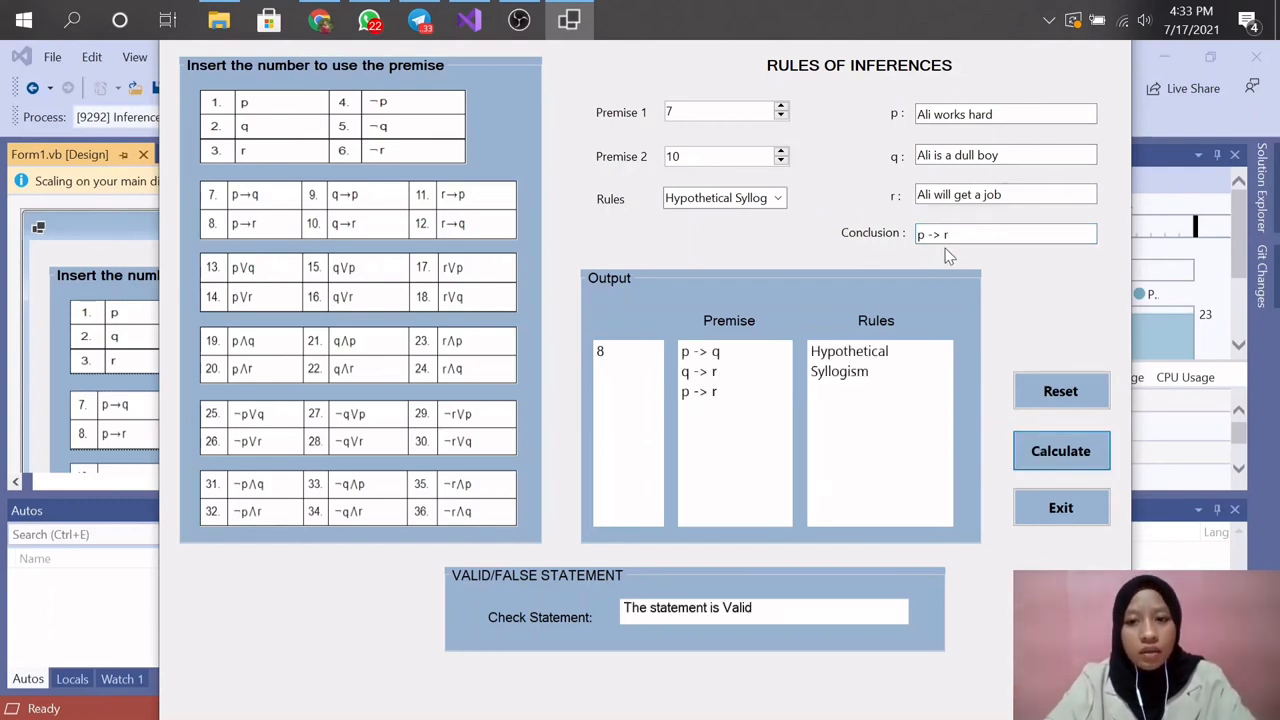
mouse_move(827, 395)
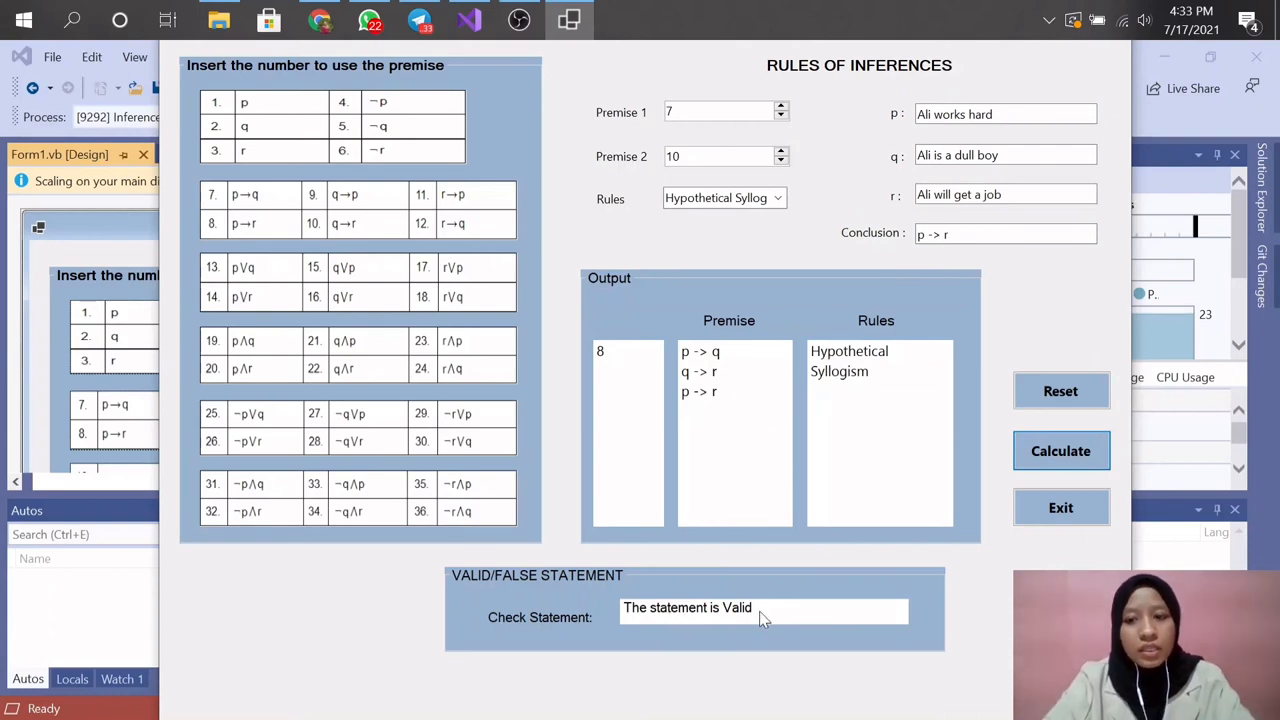
mouse_move(1060, 390)
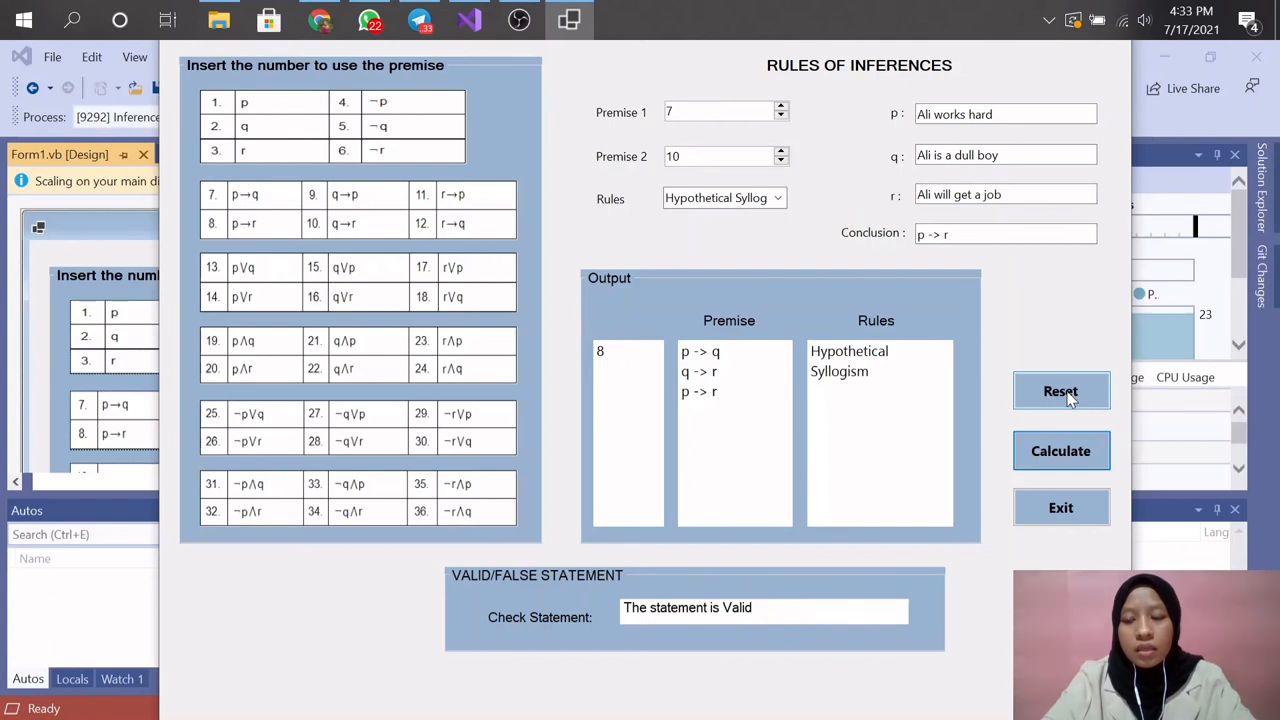
Reset, change the conclusion to p -> q for a not-valid verdict, then reset again.
click(1060, 390)
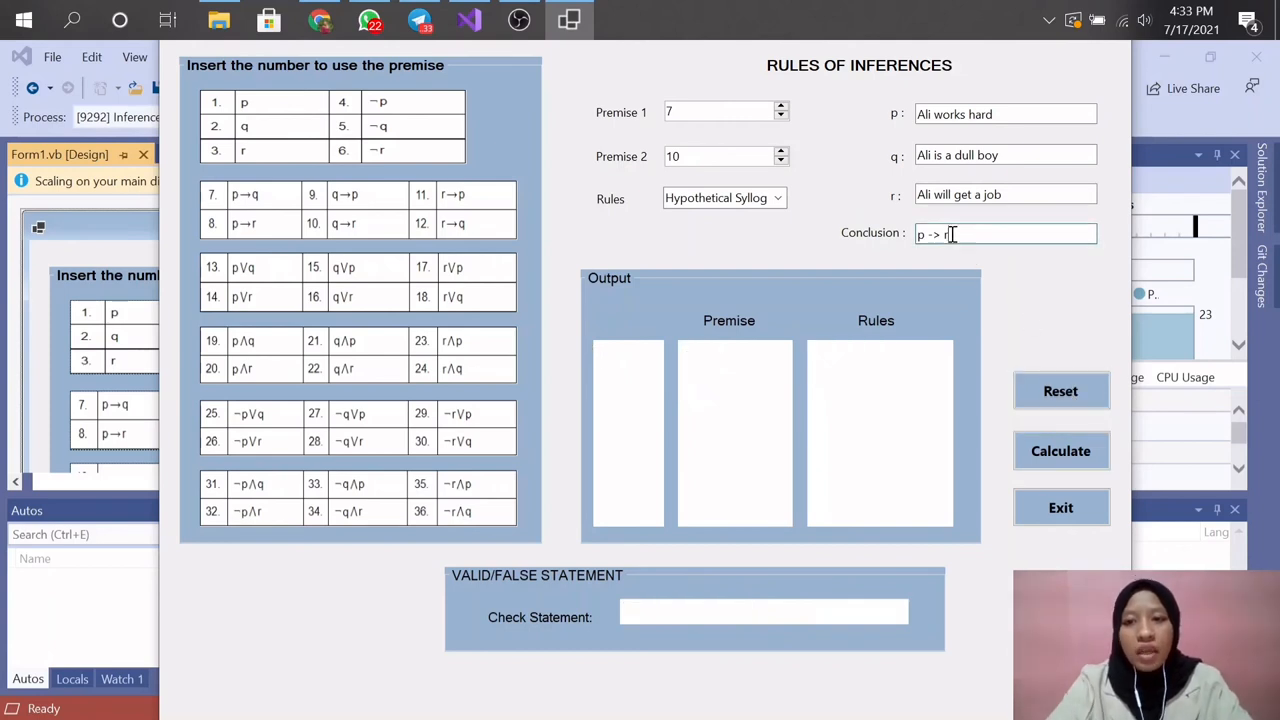
key(backspace)
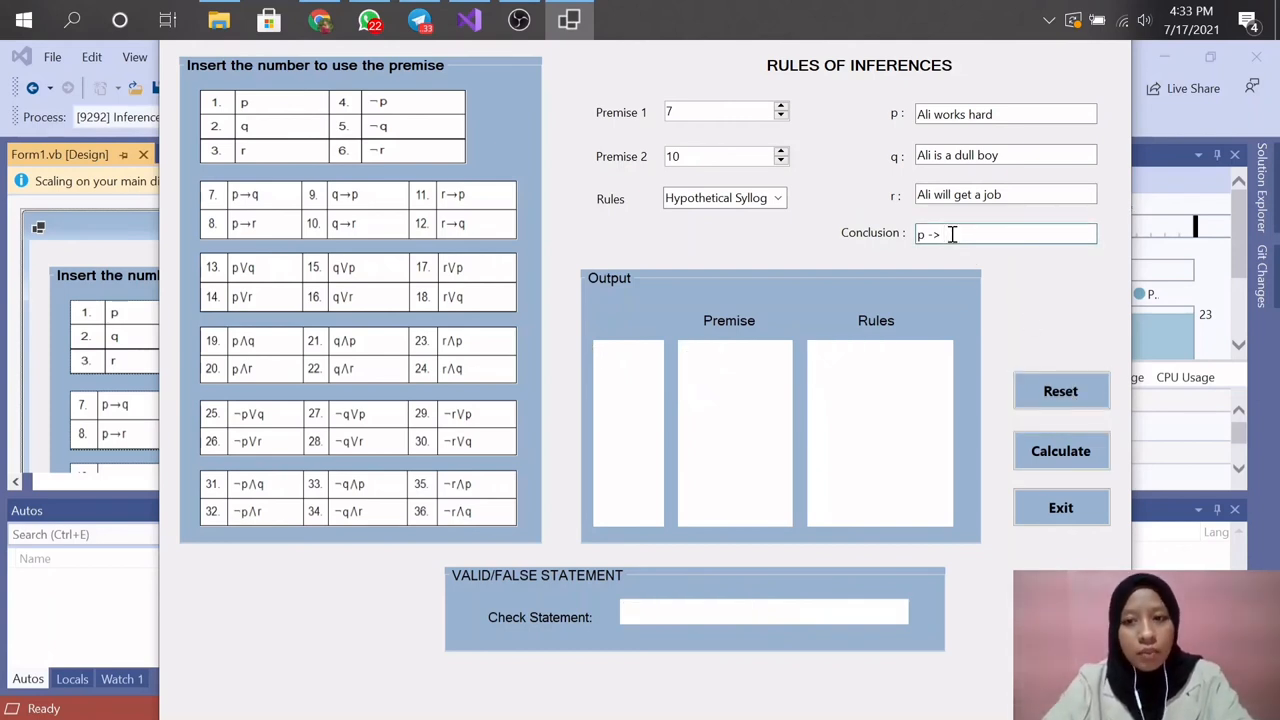
text(q)
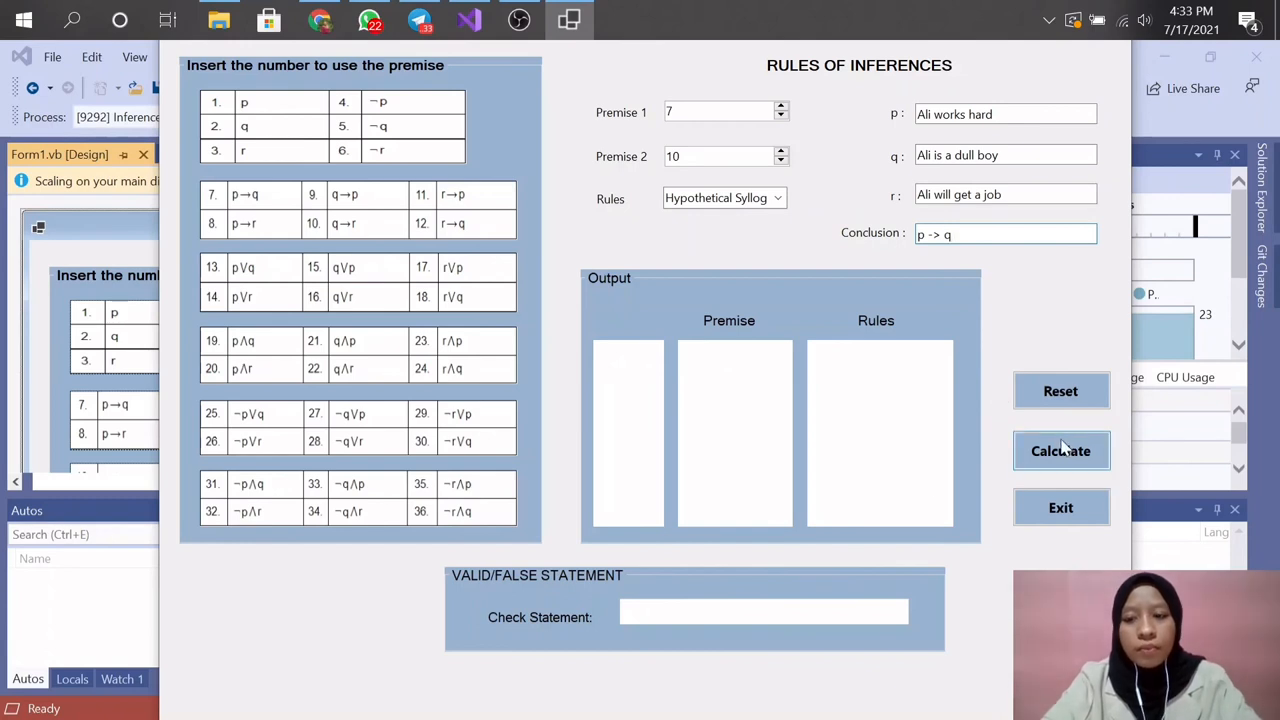
click(1060, 450)
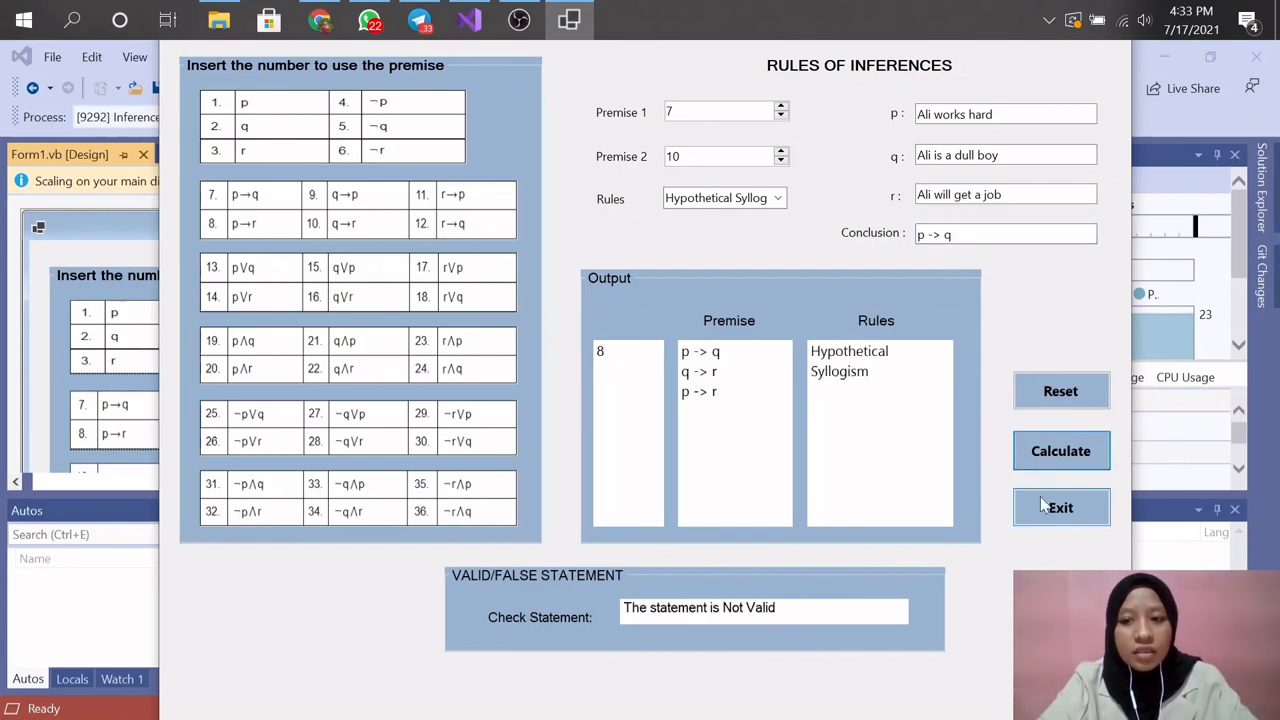
mouse_move(1078, 498)
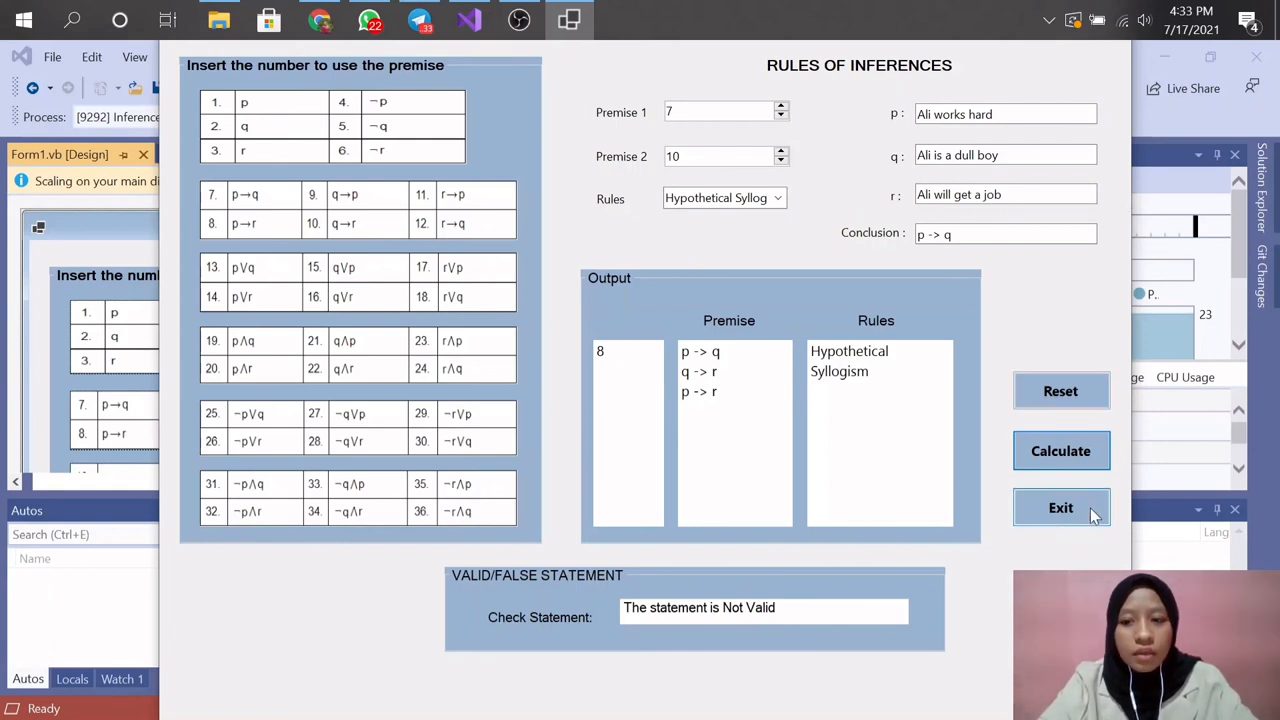
click(1060, 390)
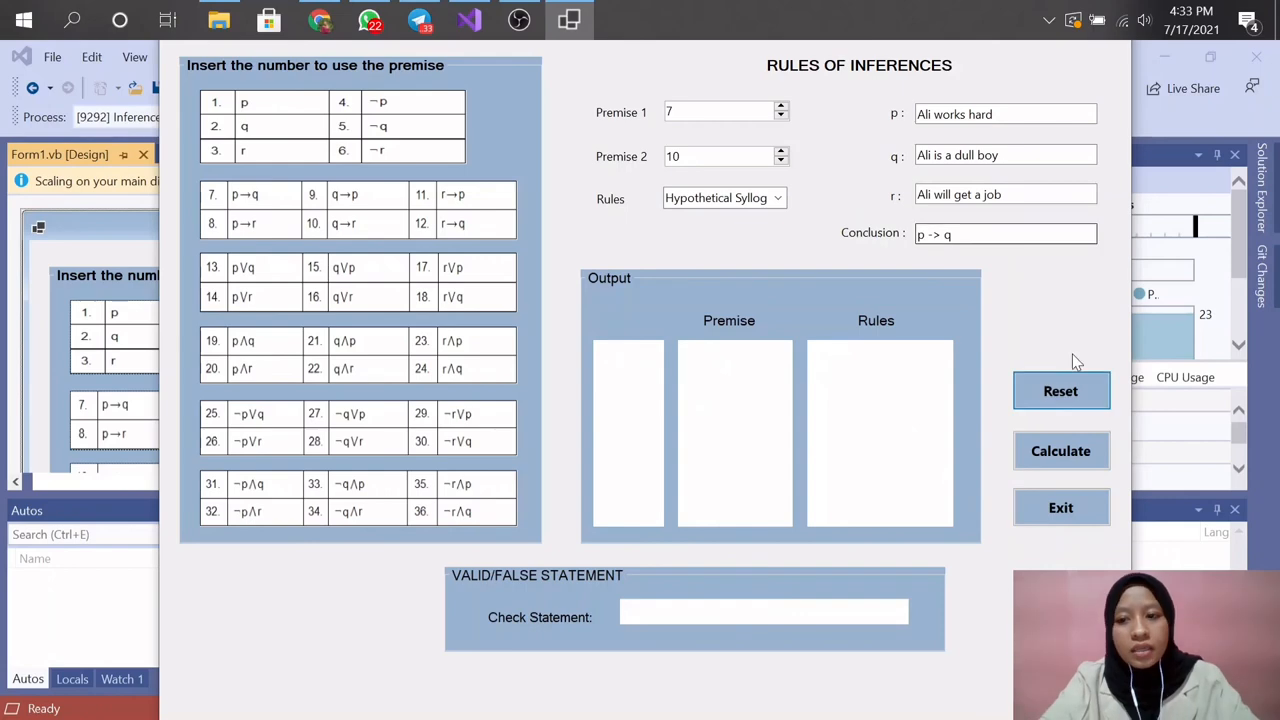